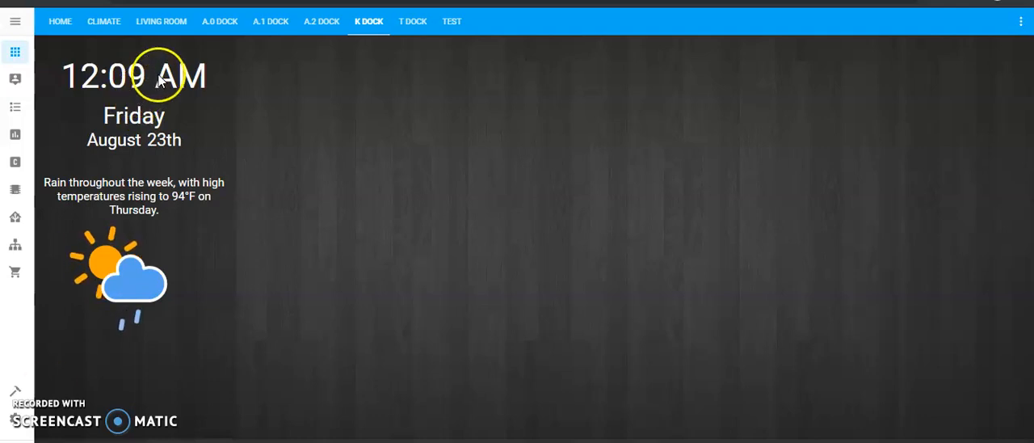
mouse_move(176, 357)
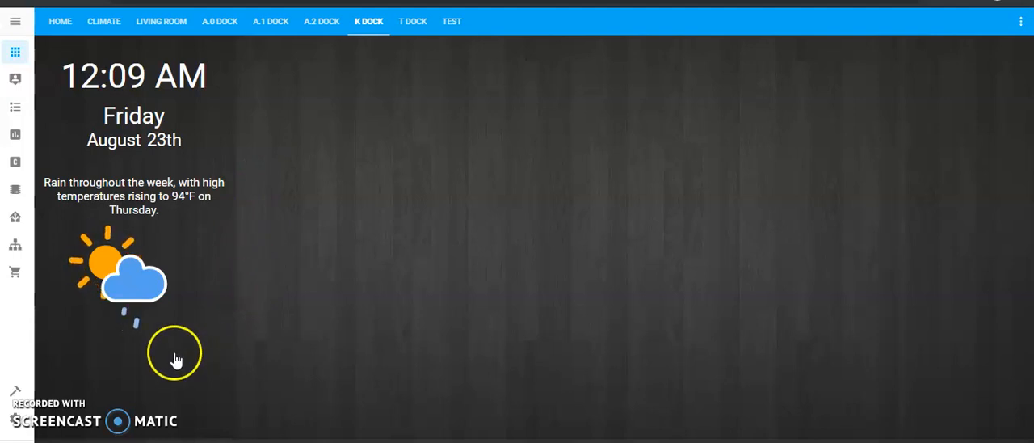
Flip through the Living Room, A.0 Dock, Calendar and T Dock views, ending on K Dock
left_click(162, 21)
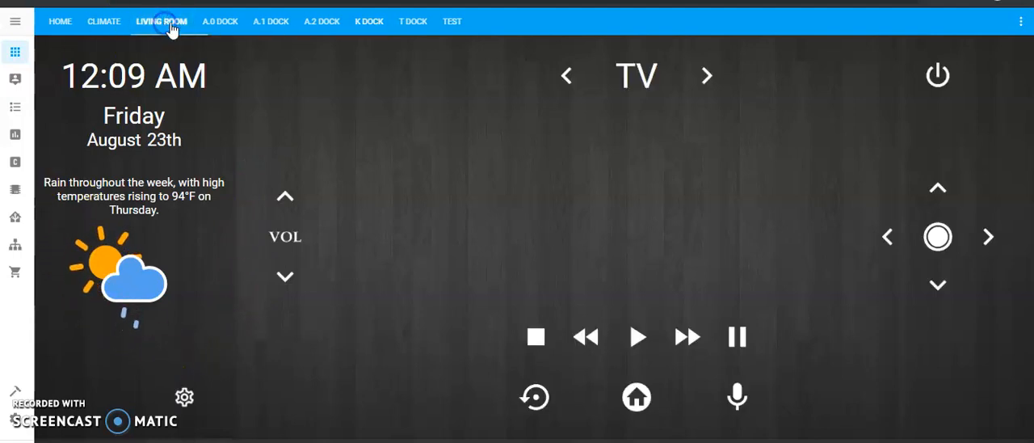
left_click(272, 21)
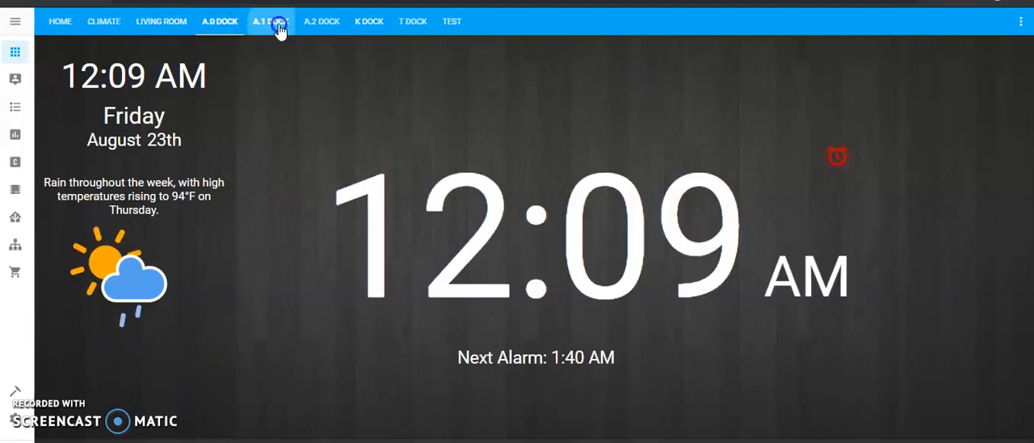
left_click(369, 21)
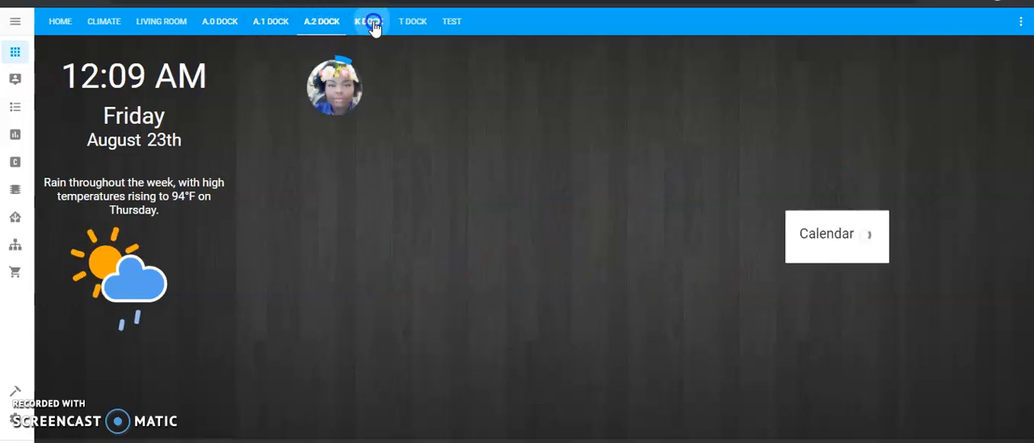
left_click(412, 21)
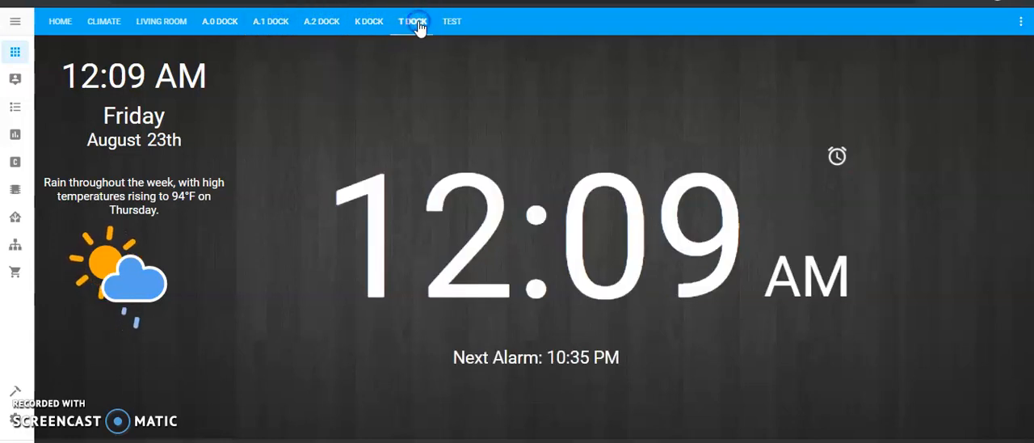
left_click(369, 21)
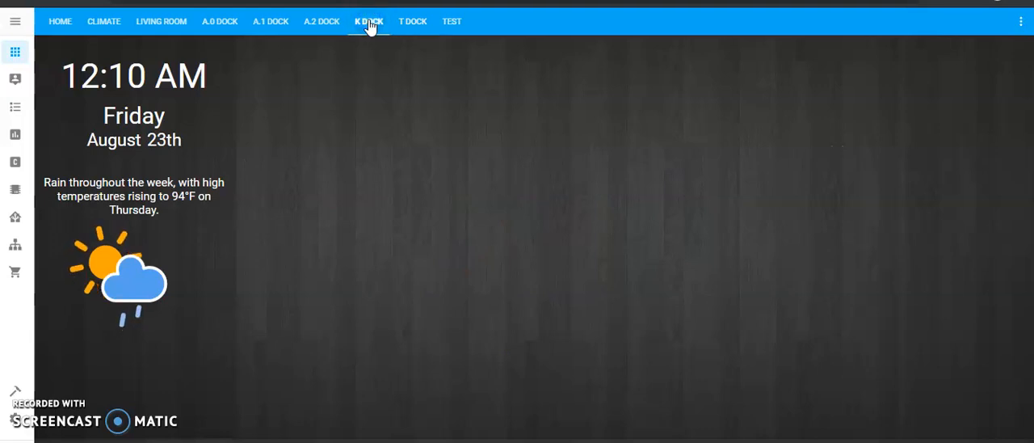
left_click(368, 21)
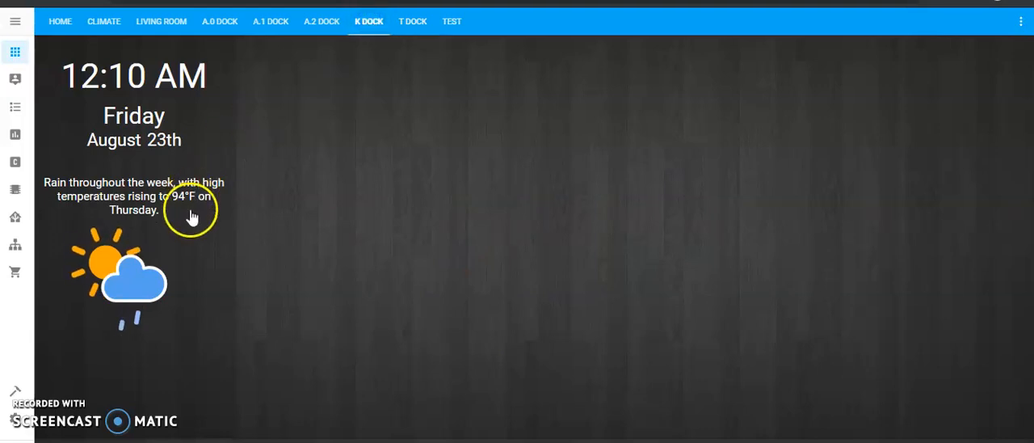
mouse_move(972, 407)
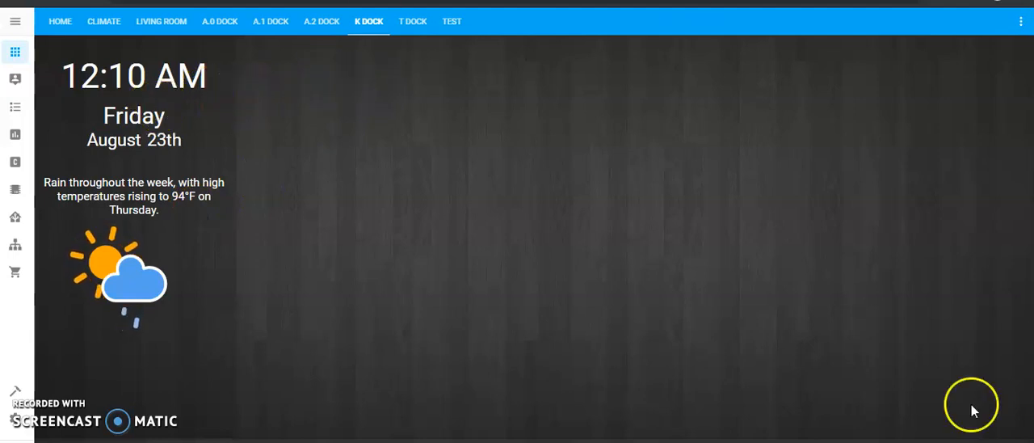
mouse_move(567, 255)
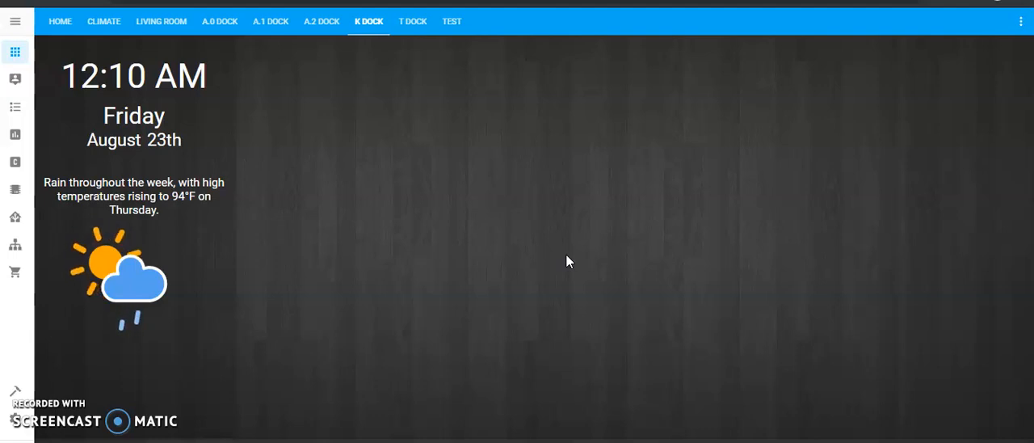
Review the installed community integrations, then return to the K Dock view and scroll 60kdock.yaml
left_click(15, 162)
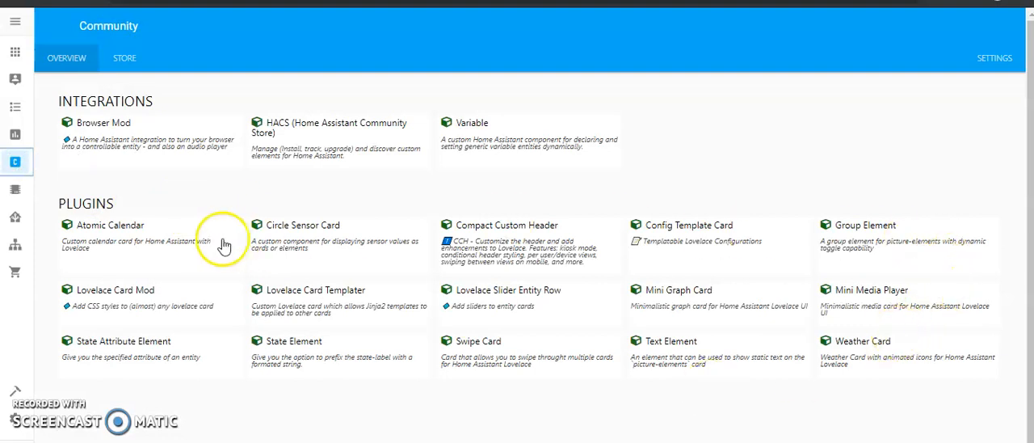
mouse_move(77, 147)
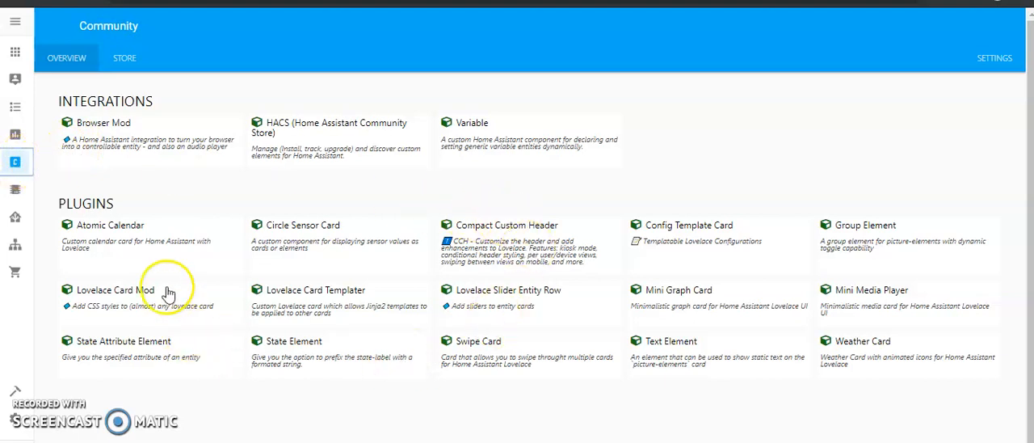
mouse_move(681, 343)
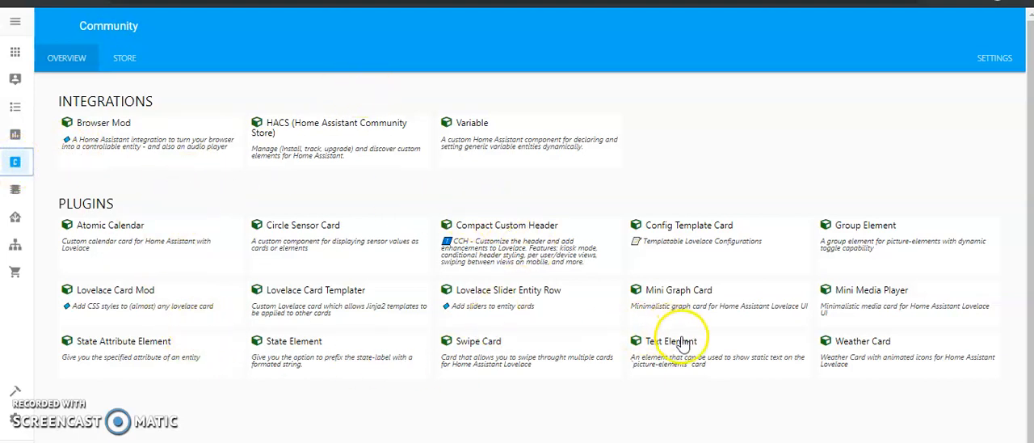
mouse_move(956, 270)
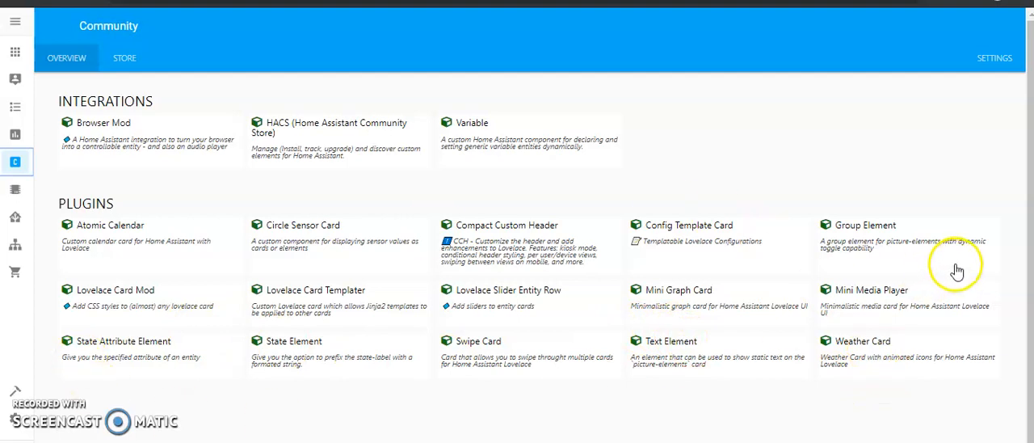
mouse_move(930, 359)
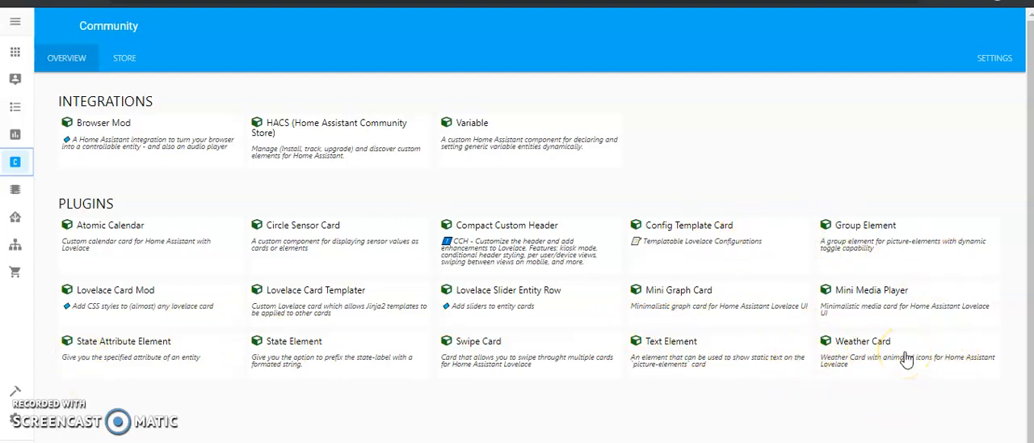
mouse_move(906, 362)
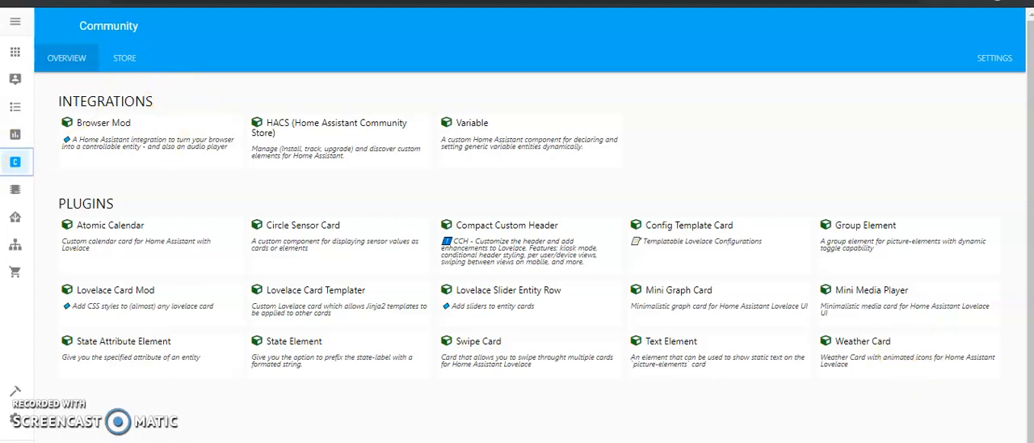
mouse_move(14, 52)
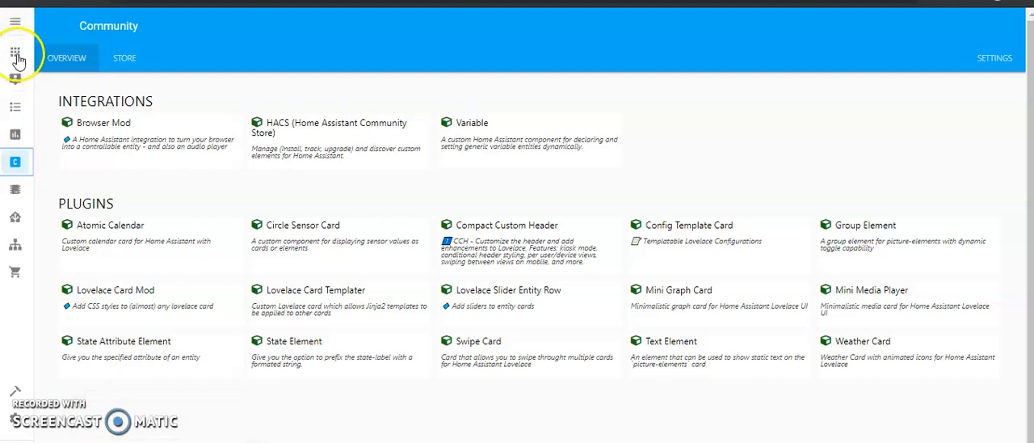
left_click(15, 52)
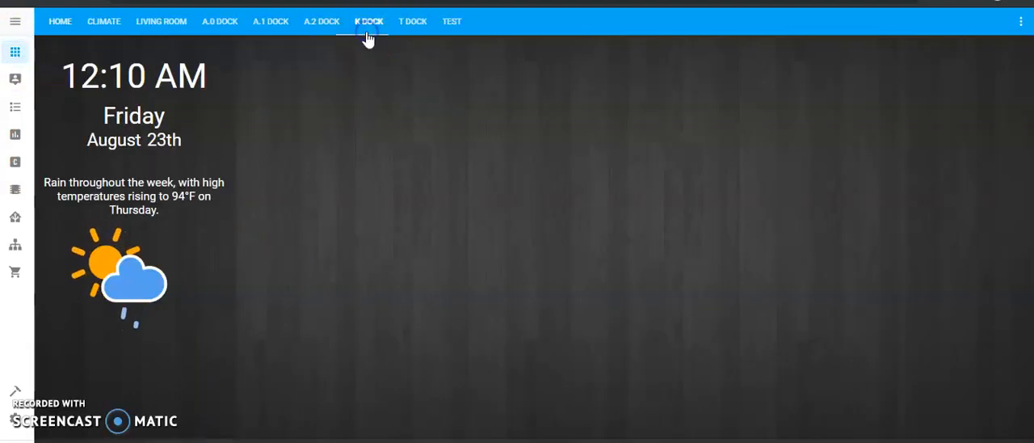
left_click(368, 21)
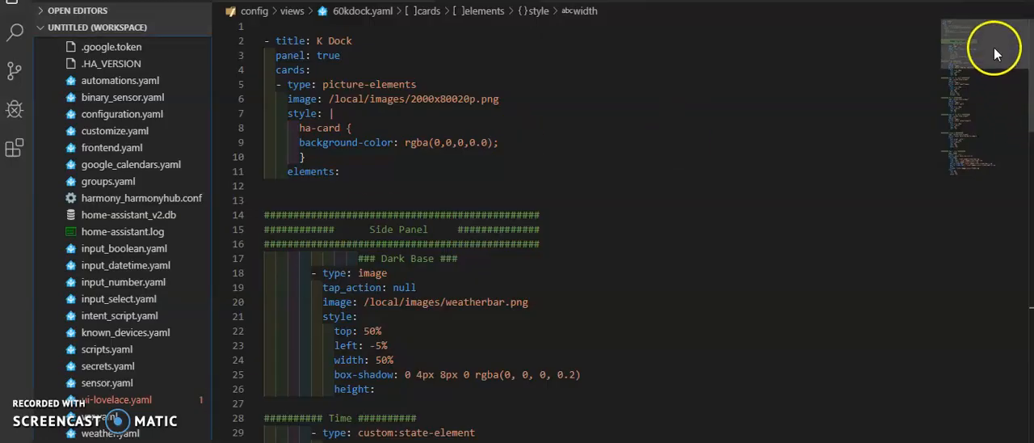
scroll("down", 3)
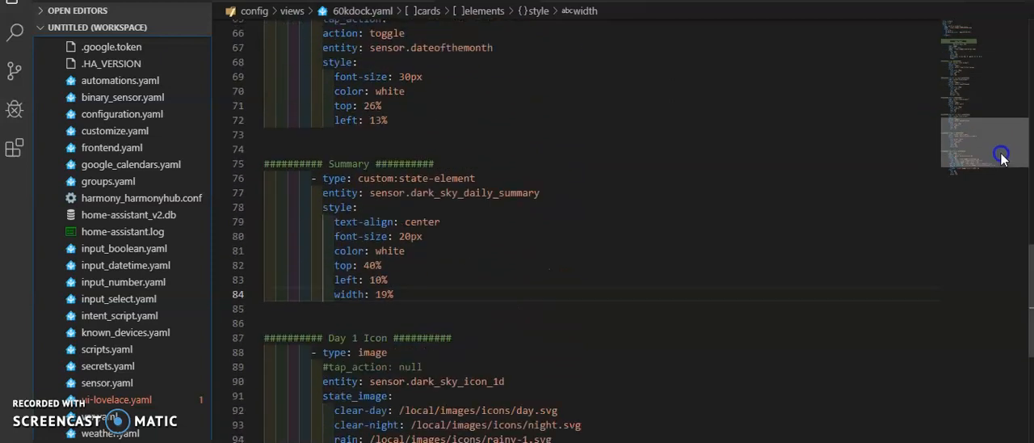
scroll("down", 3)
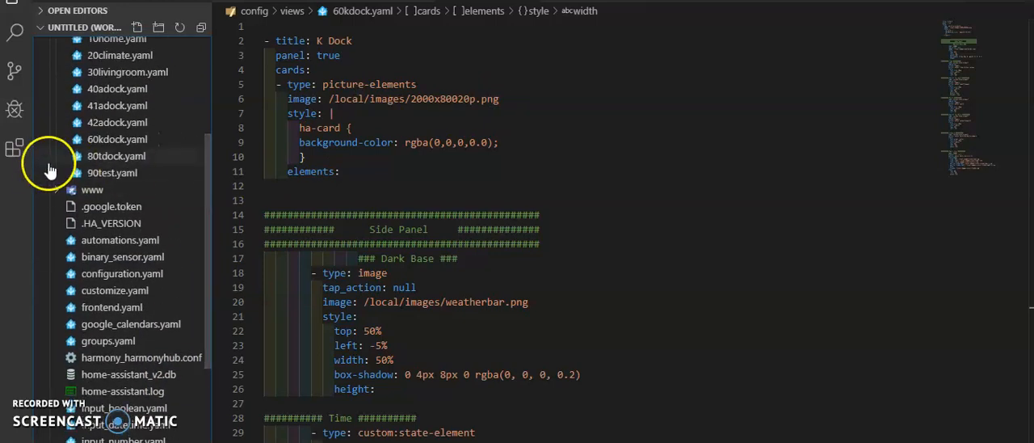
Expand the www folder in the Explorer and collapse RemoteIcons under images
left_click(92, 189)
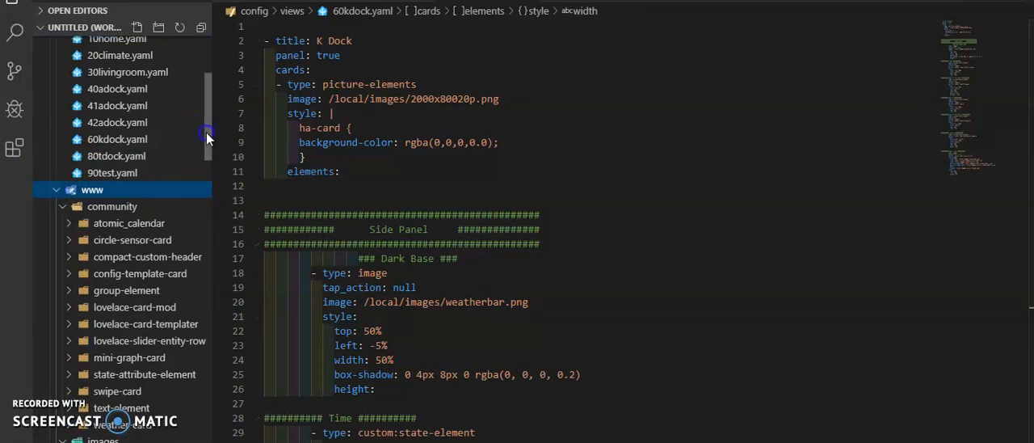
scroll("down", 3)
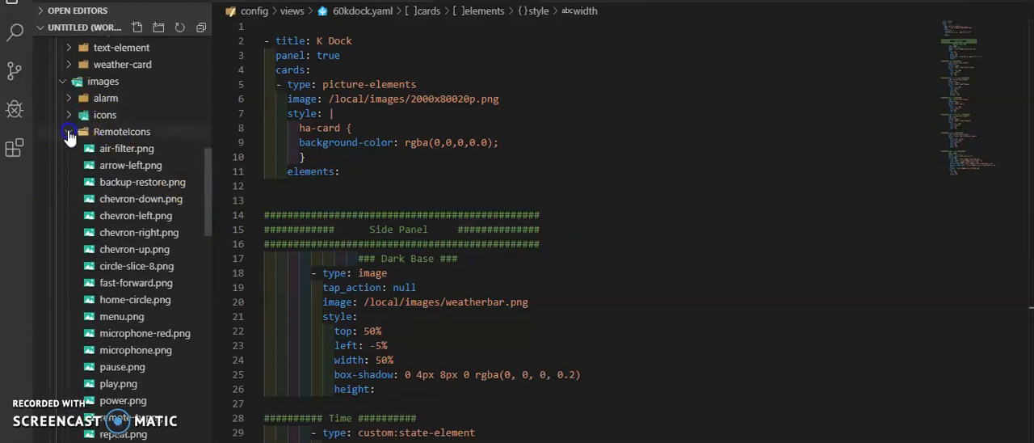
left_click(121, 131)
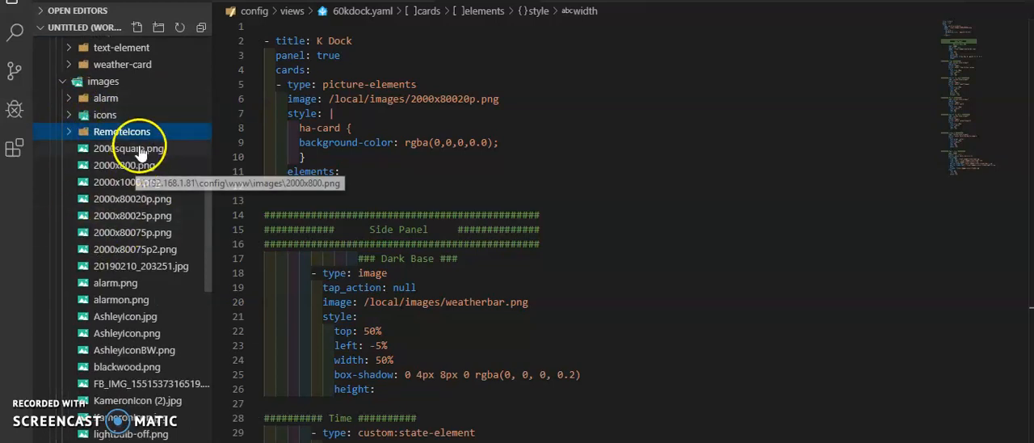
left_click(132, 198)
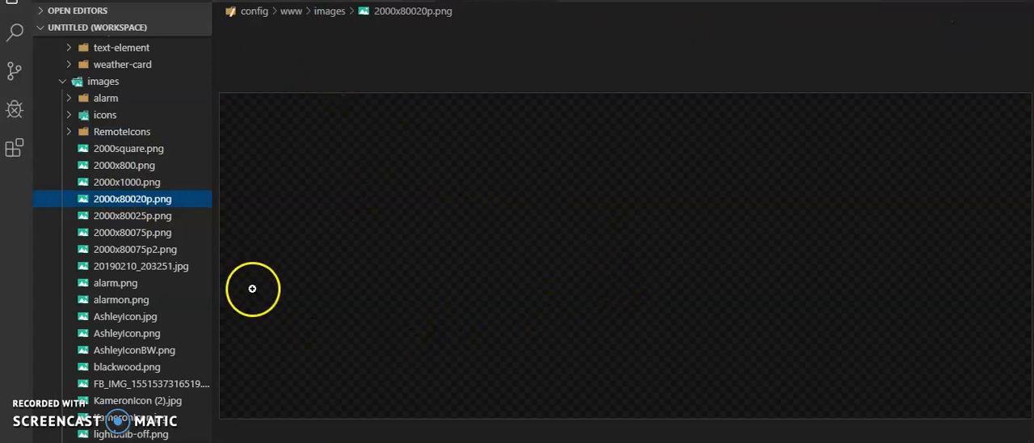
mouse_move(148, 225)
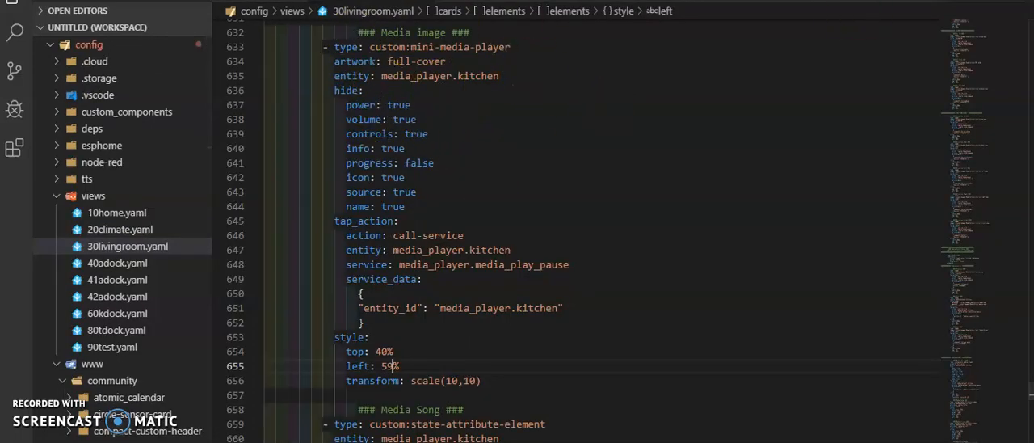
mouse_move(207, 142)
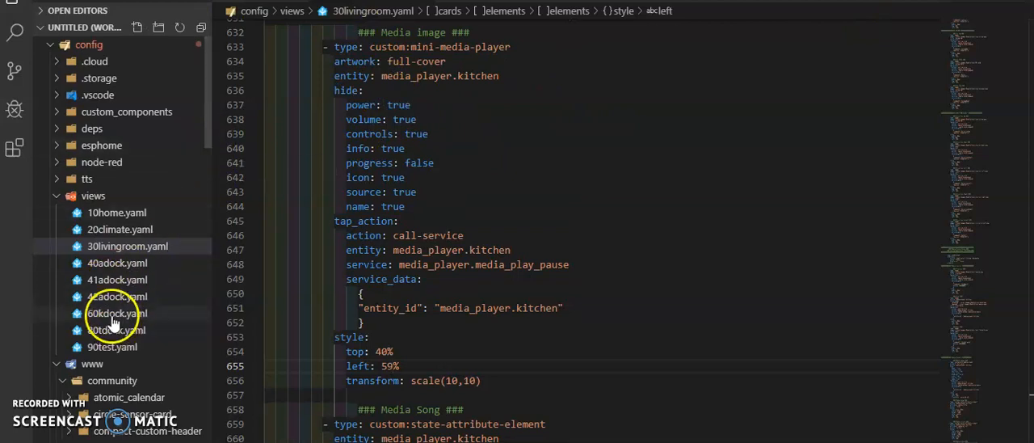
left_click(116, 313)
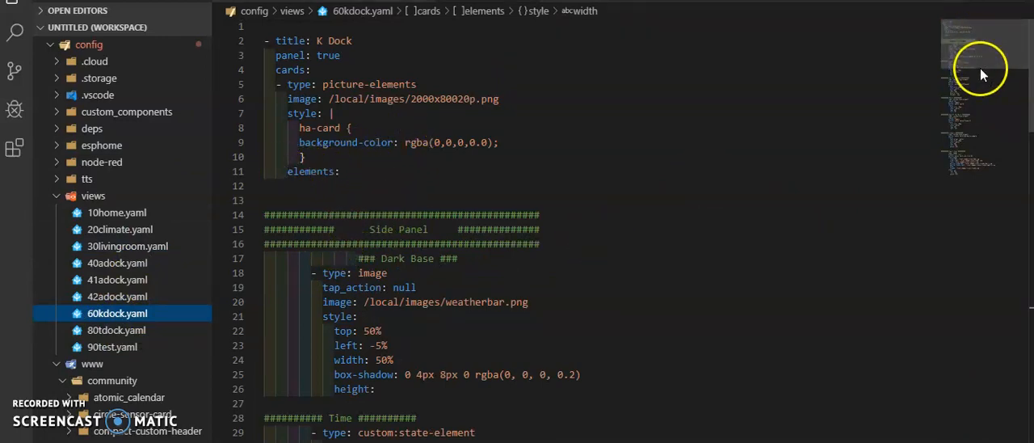
scroll("down", 3)
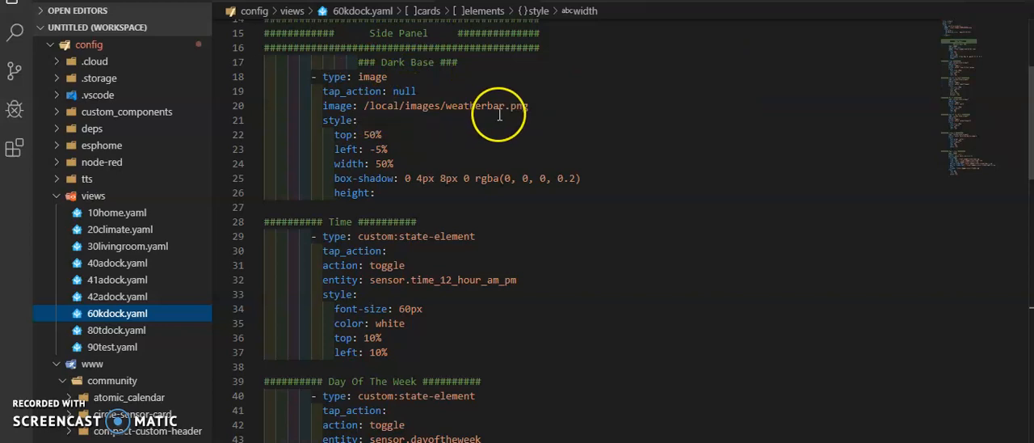
mouse_move(192, 172)
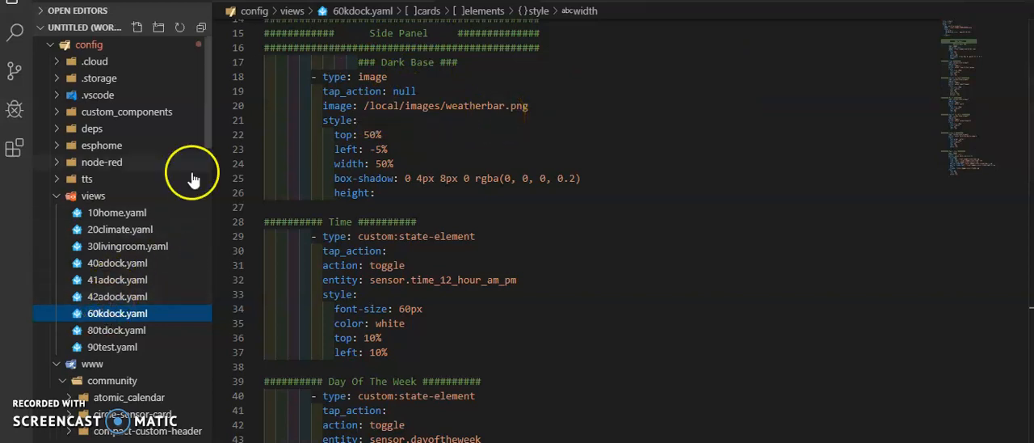
scroll("down", 3)
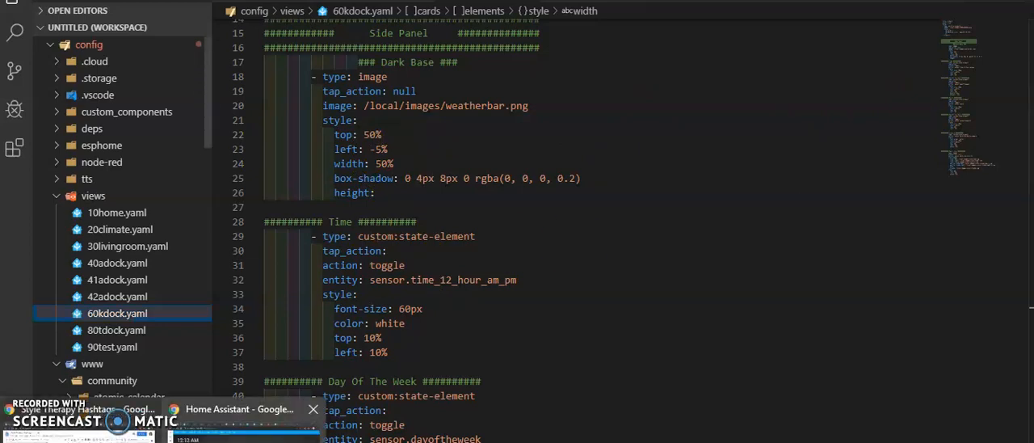
left_click(239, 409)
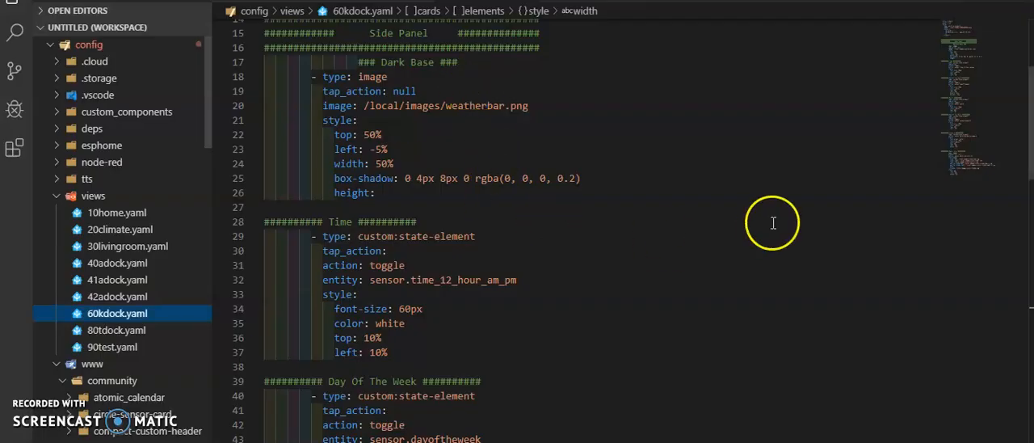
scroll("down", 3)
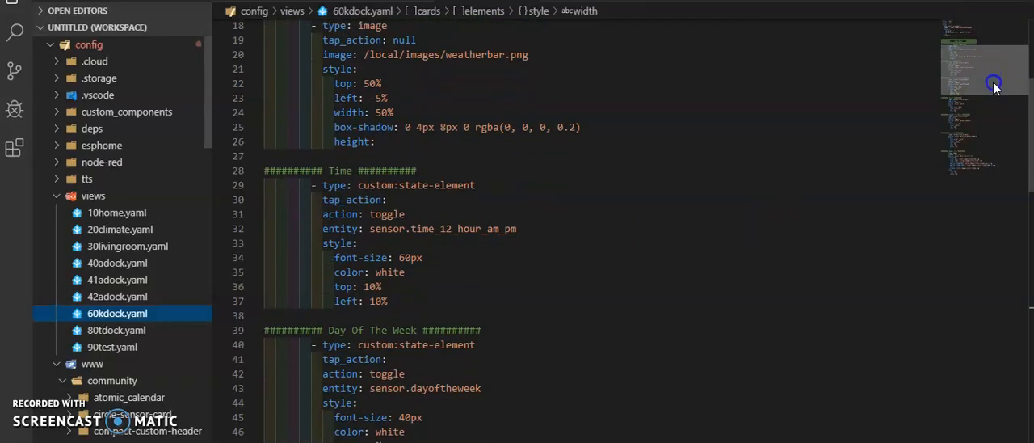
scroll("down", 3)
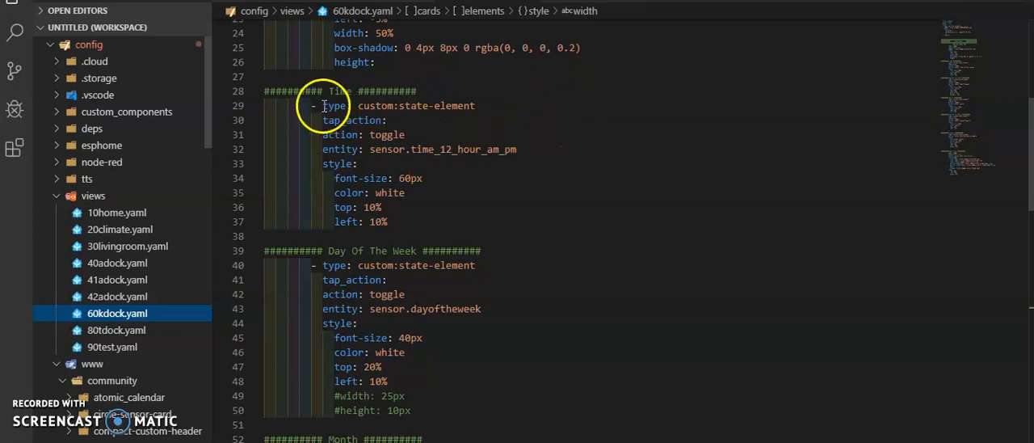
mouse_move(423, 116)
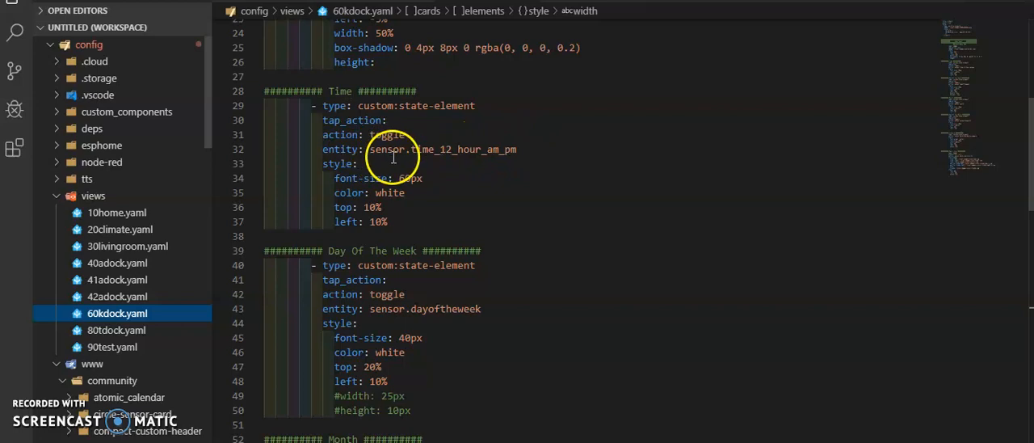
mouse_move(418, 154)
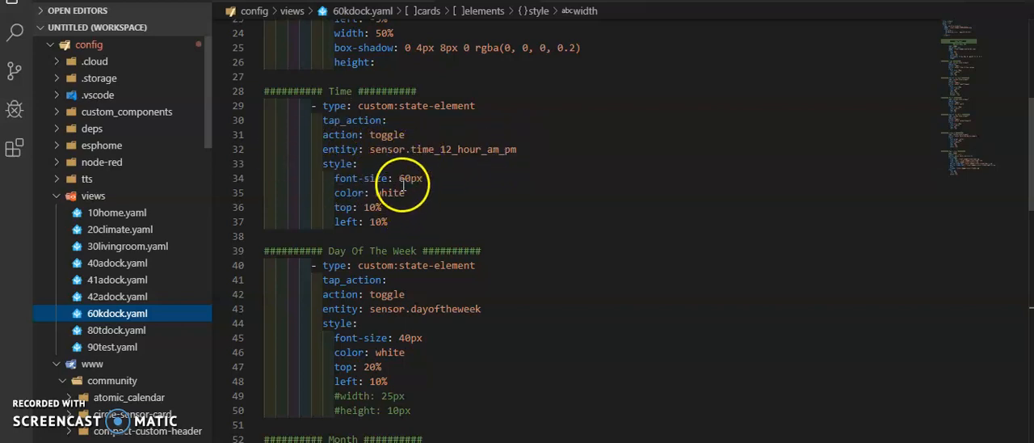
mouse_move(993, 89)
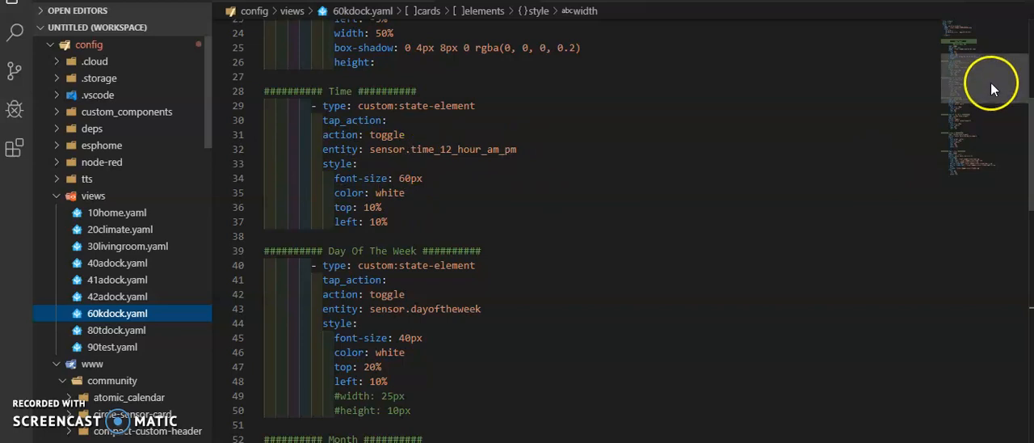
scroll("down", 3)
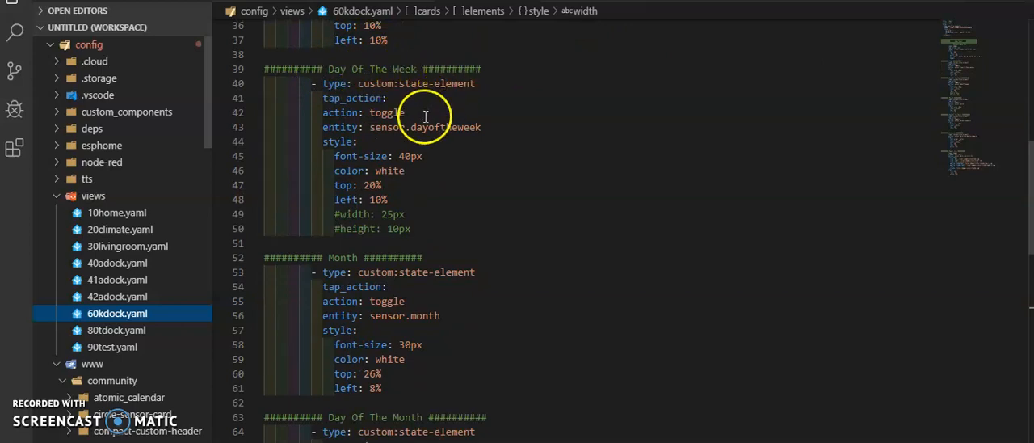
mouse_move(472, 126)
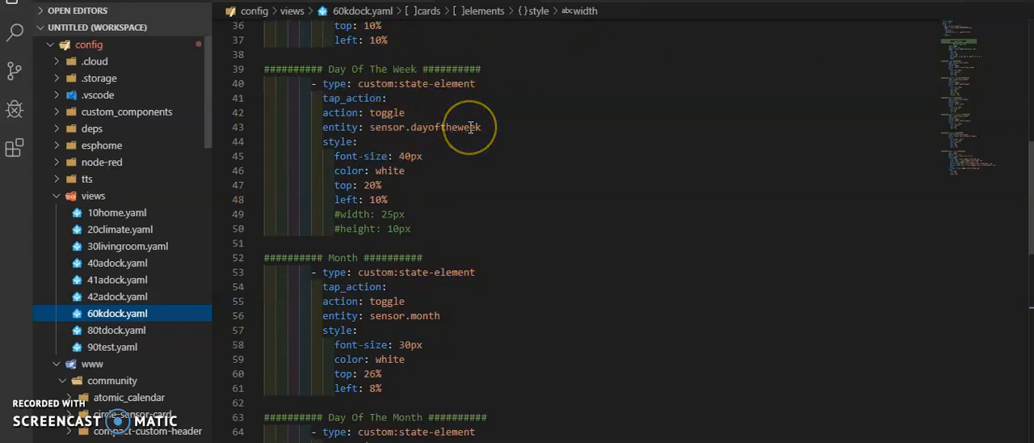
mouse_move(819, 113)
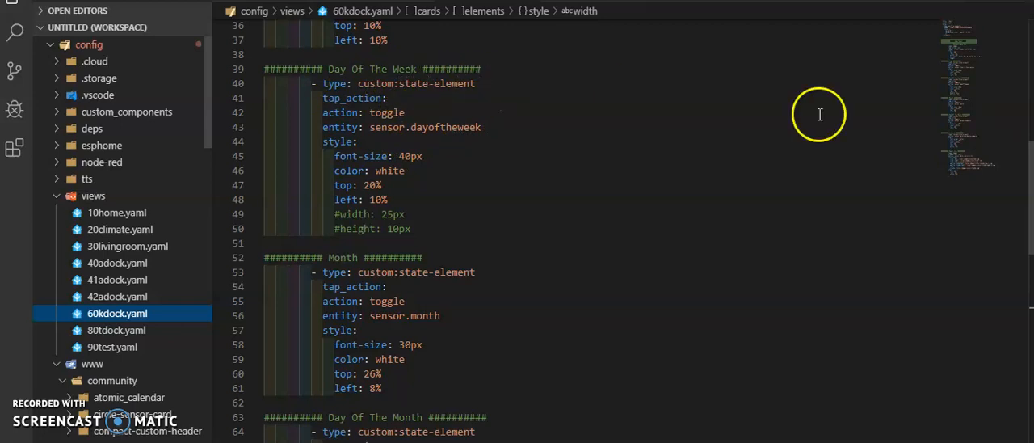
scroll("down", 3)
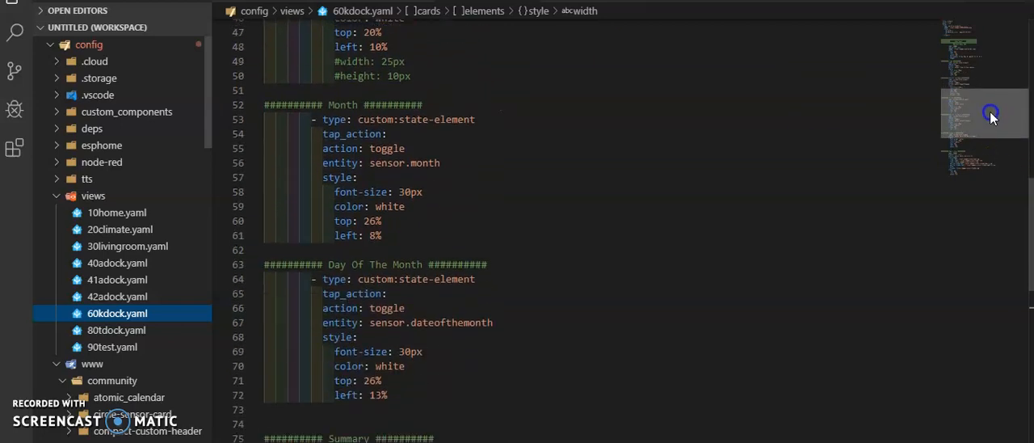
scroll("down", 3)
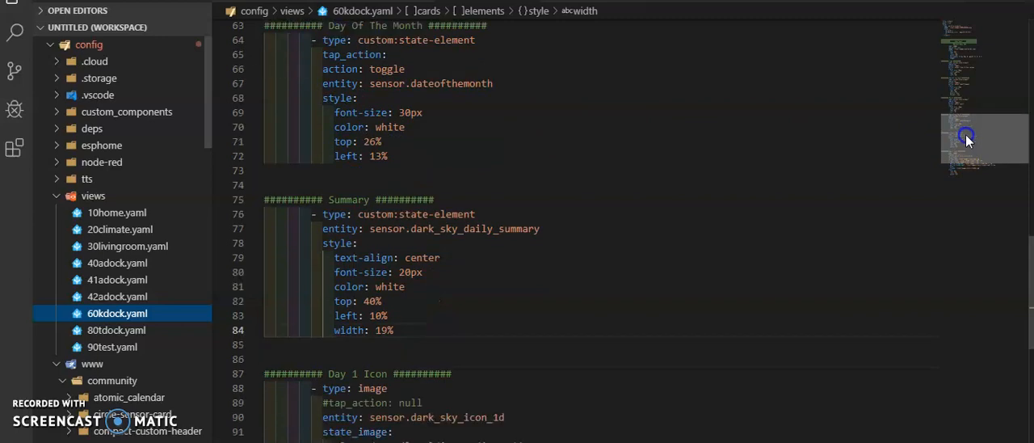
scroll("down", 3)
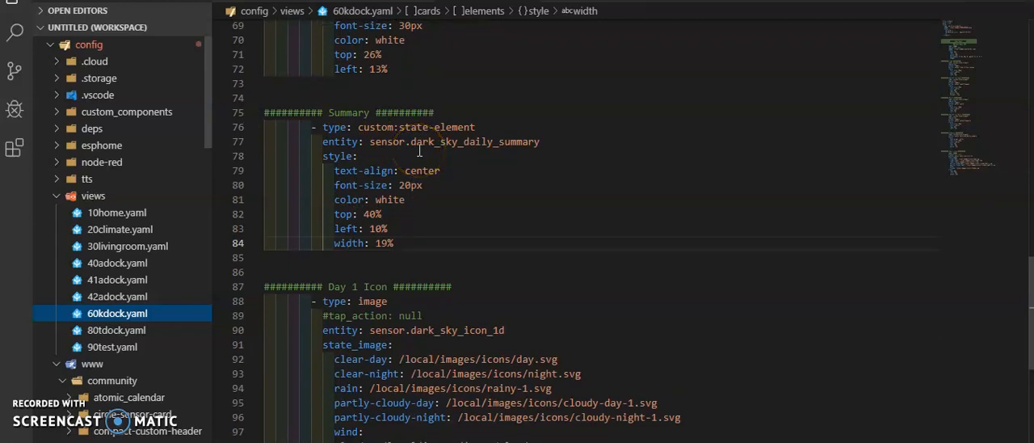
mouse_move(566, 63)
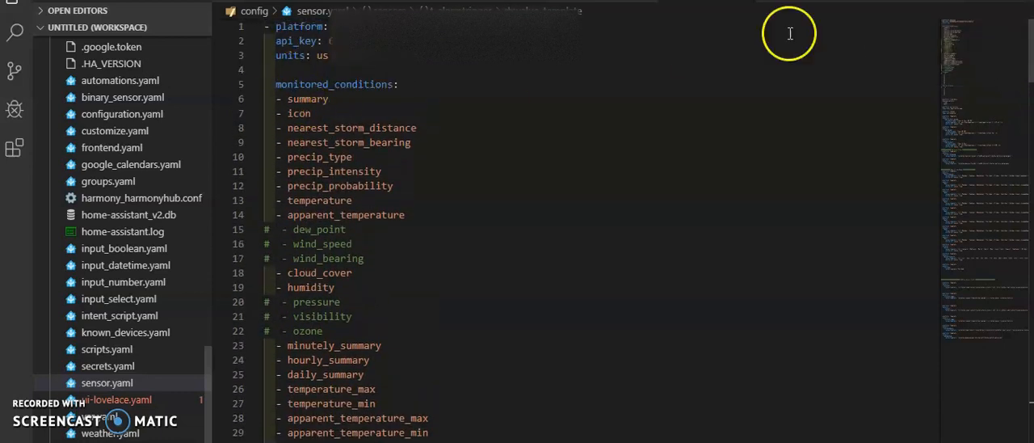
Scroll through the Dark Sky sensor settings in sensor.yaml
scroll("down", 3)
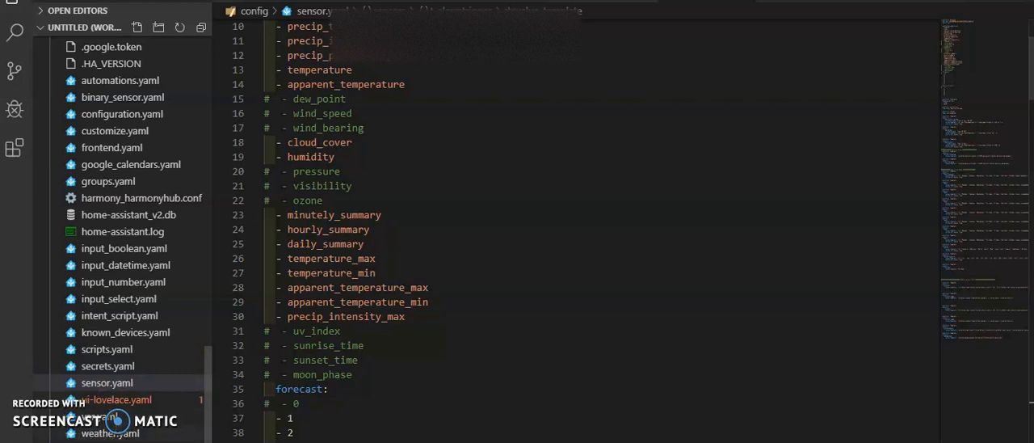
mouse_move(1005, 95)
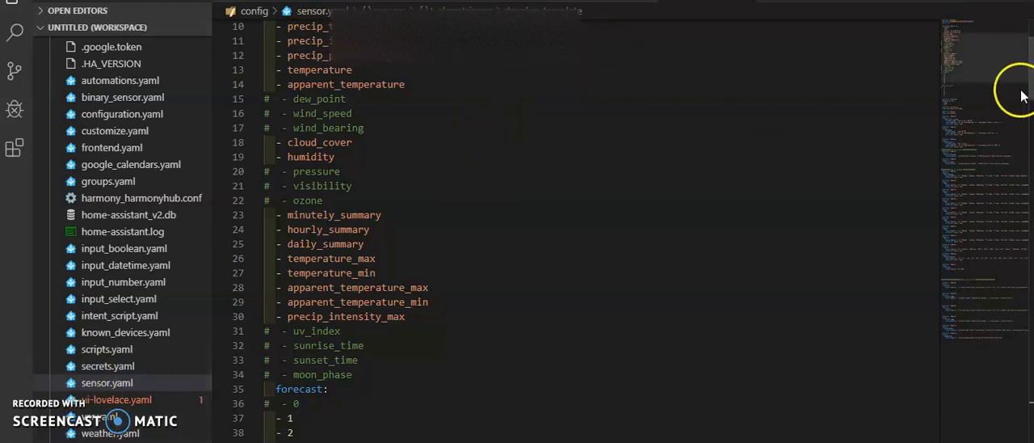
scroll("down", 3)
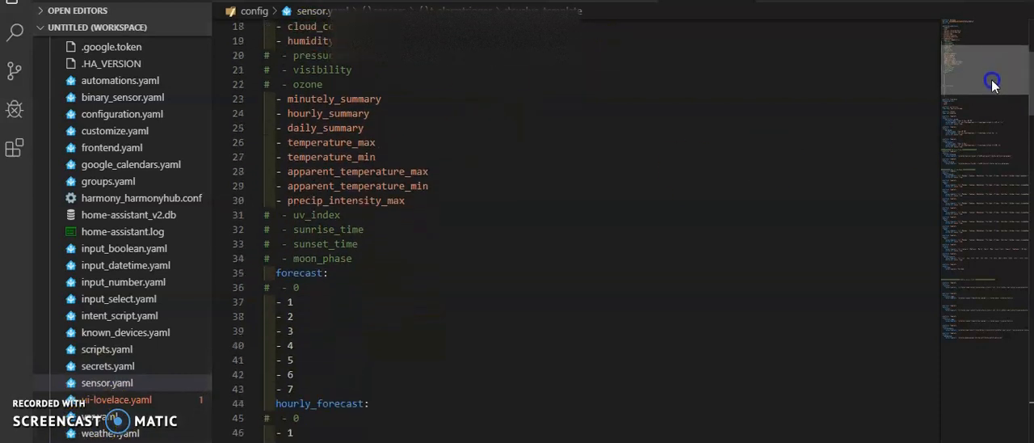
scroll("down", 3)
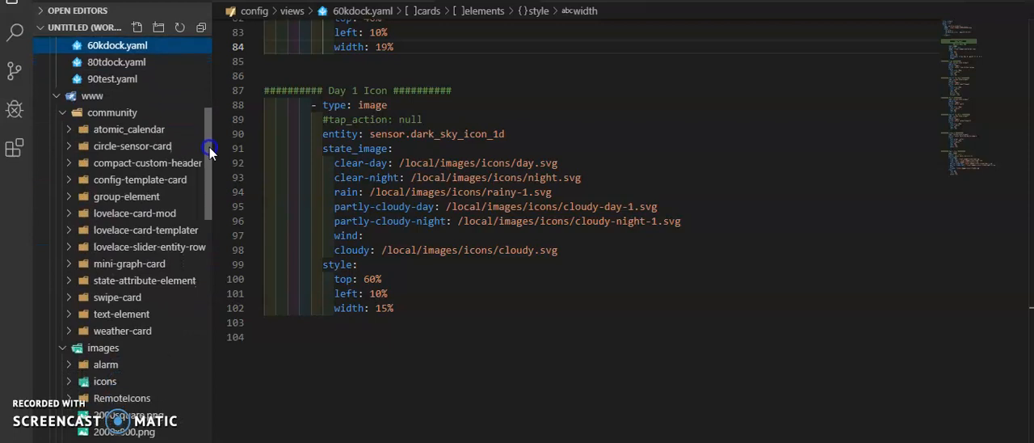
Expand www > community > weather-card > icons to list the rainy, snowy and weather SVG files
left_click(123, 330)
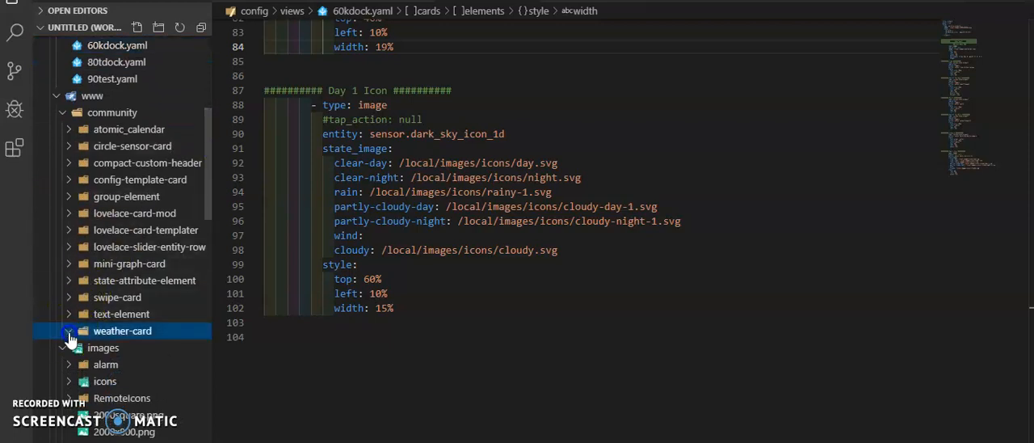
left_click(122, 330)
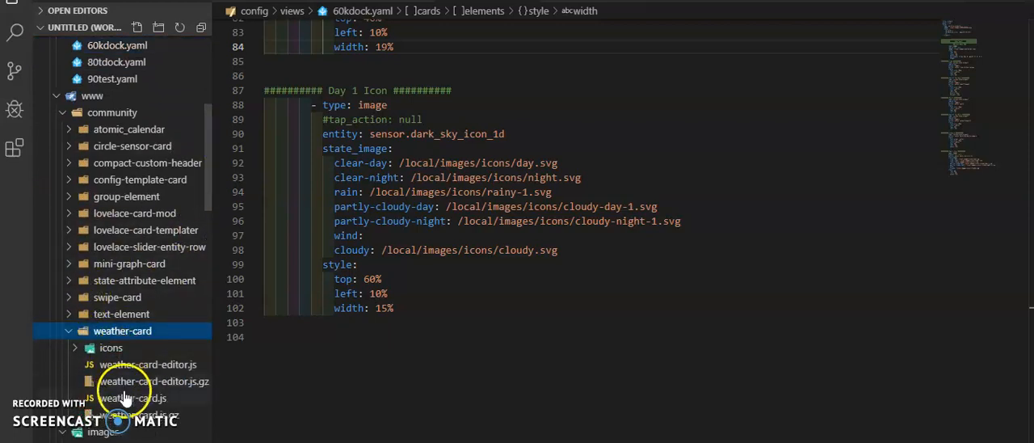
left_click(110, 348)
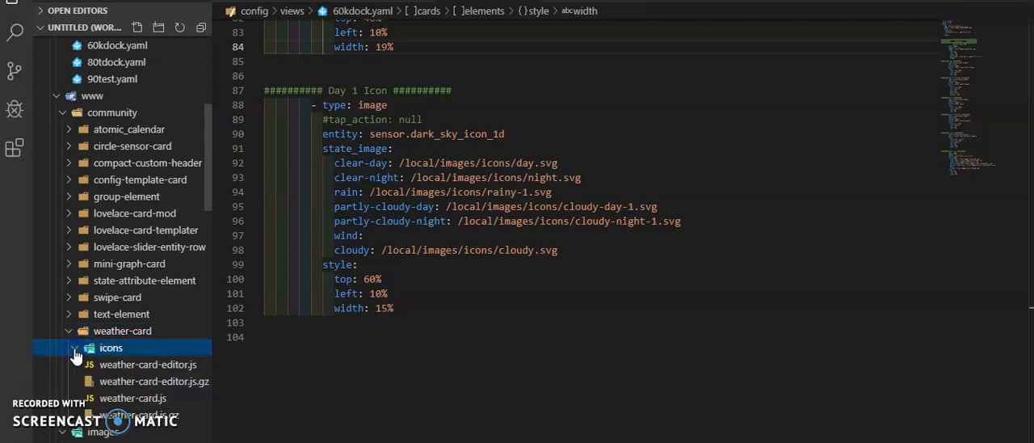
left_click(110, 348)
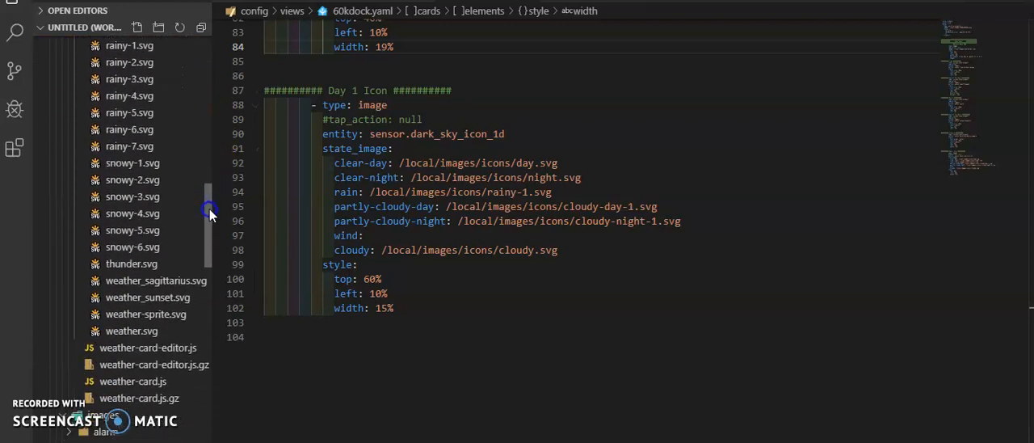
left_click(111, 87)
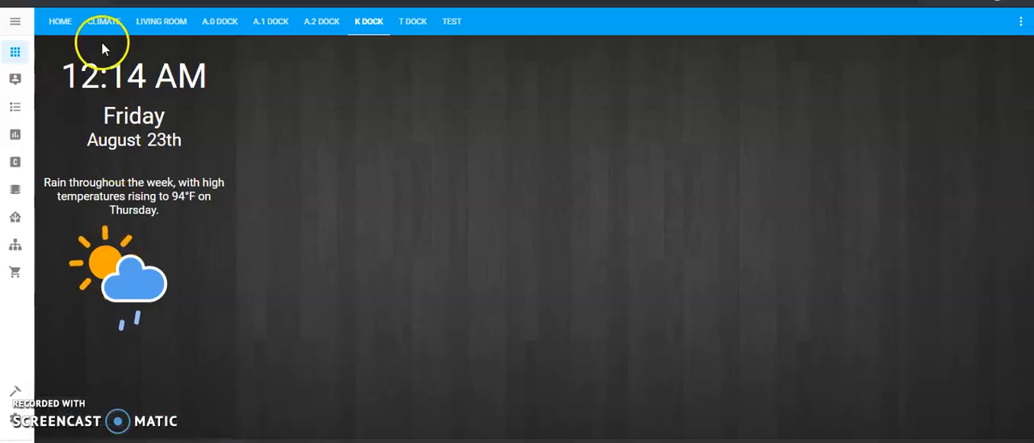
mouse_move(136, 294)
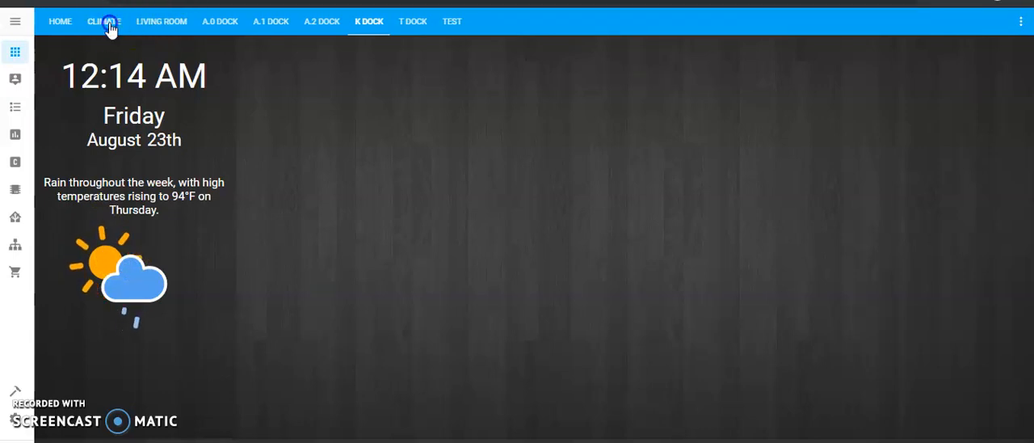
Switch from the K Dock view to the Climate dashboard view
left_click(104, 21)
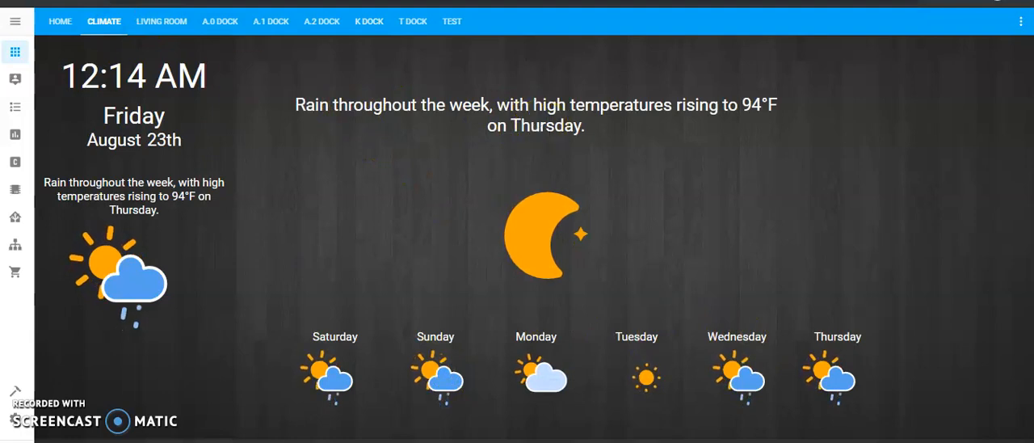
mouse_move(164, 283)
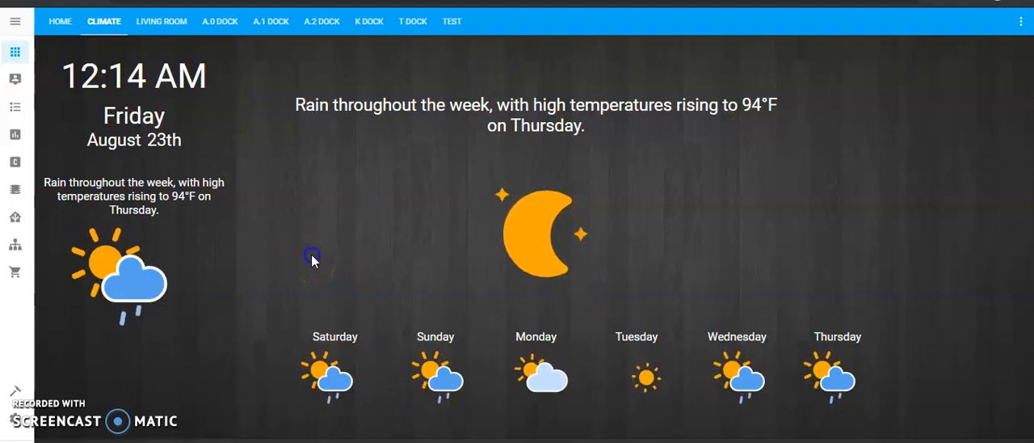
mouse_move(184, 290)
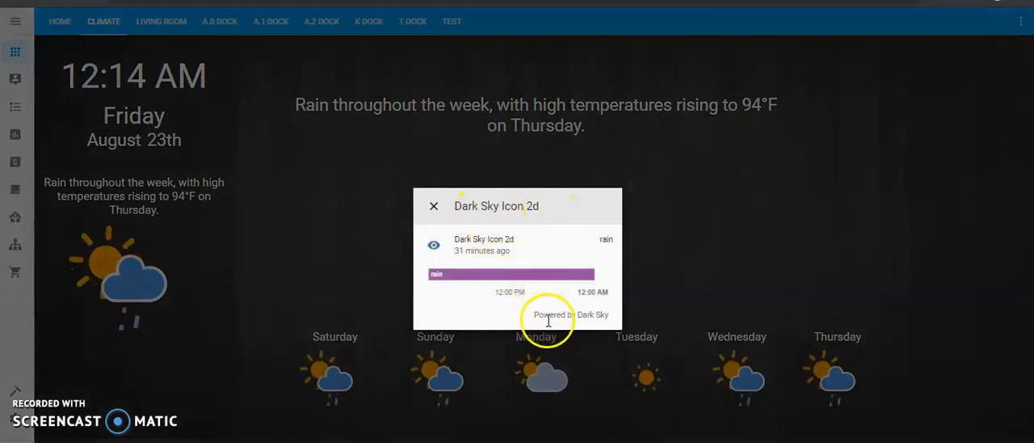
mouse_move(465, 229)
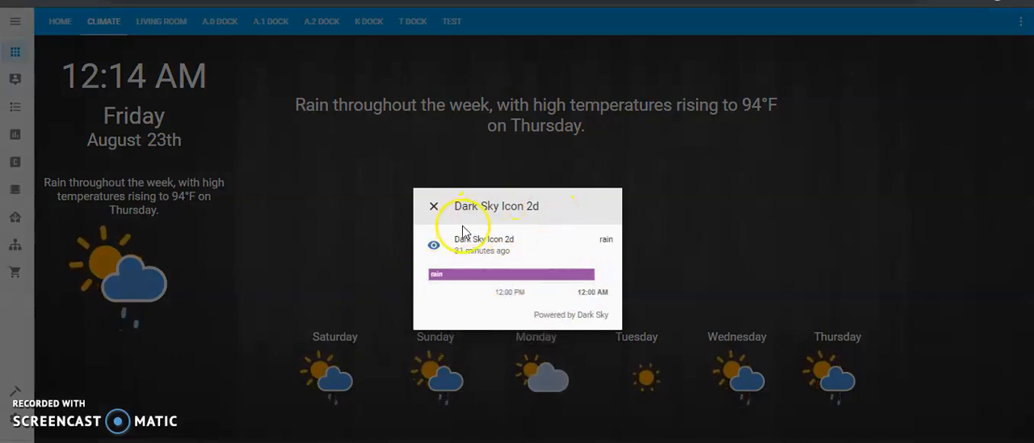
mouse_move(358, 363)
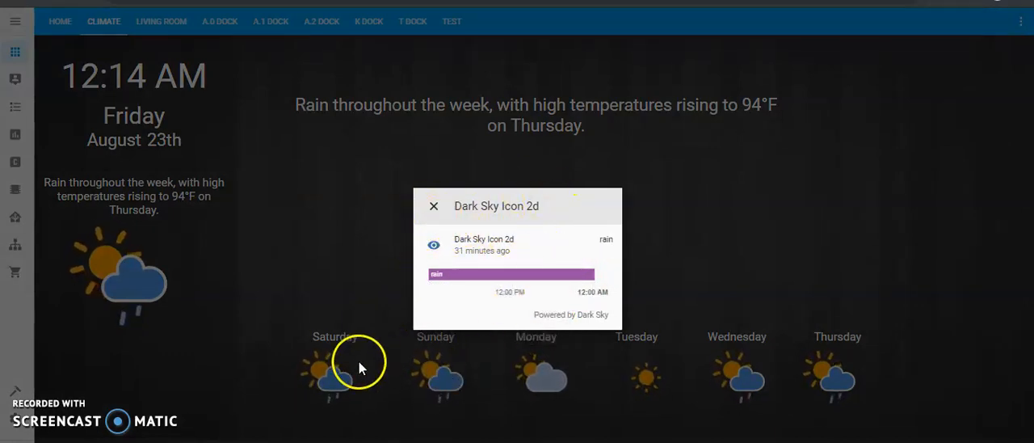
mouse_move(613, 239)
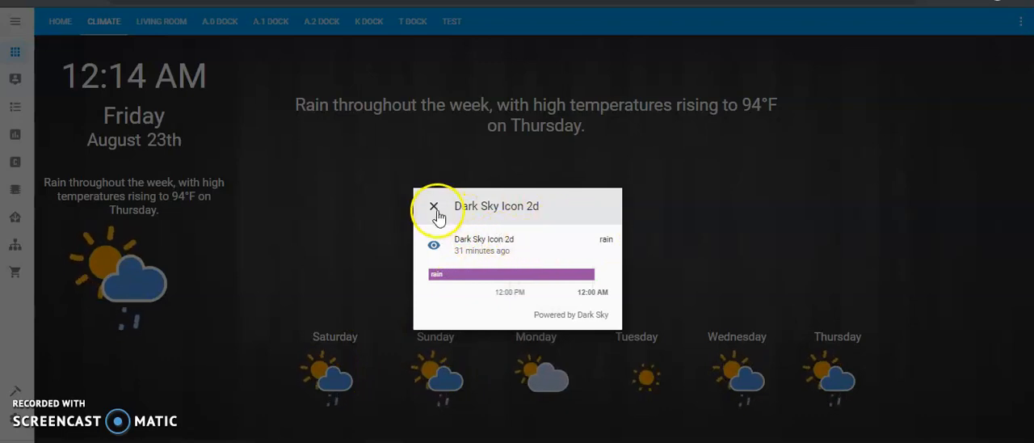
Close the Dark Sky Icon 2d details and show rain details for the left weather icon
left_click(433, 207)
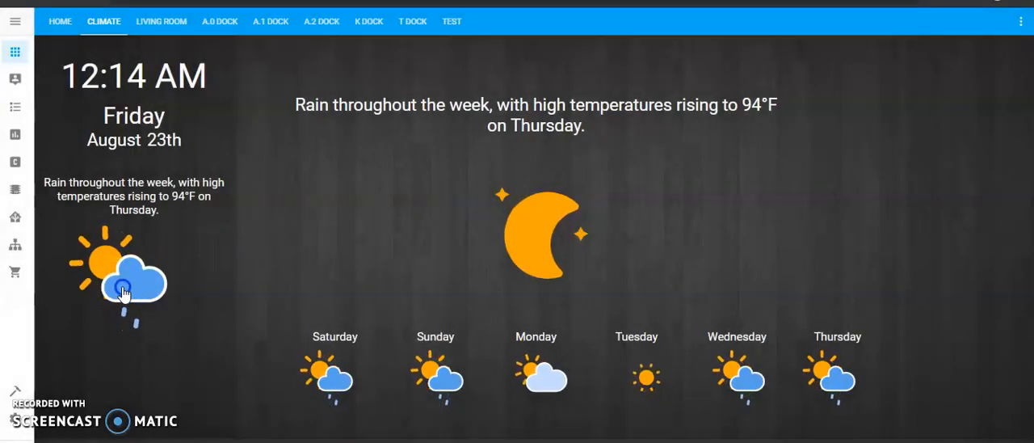
left_click(123, 288)
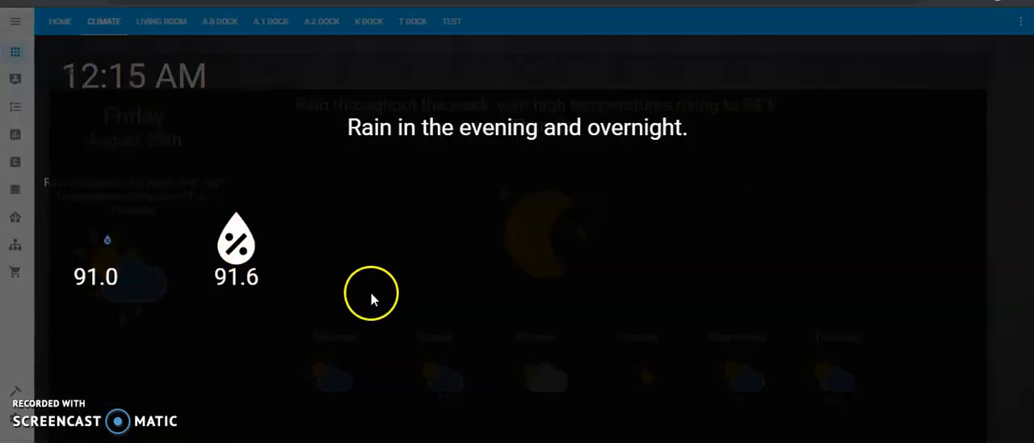
mouse_move(72, 81)
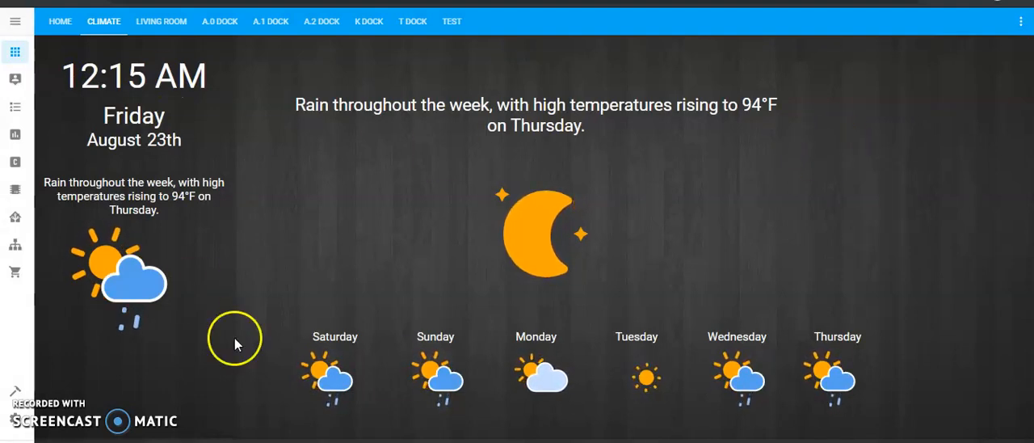
mouse_move(430, 179)
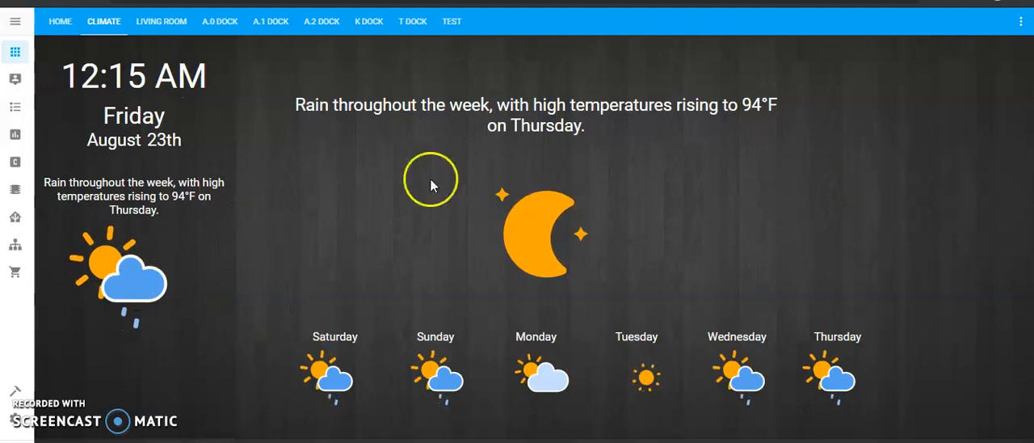
mouse_move(999, 186)
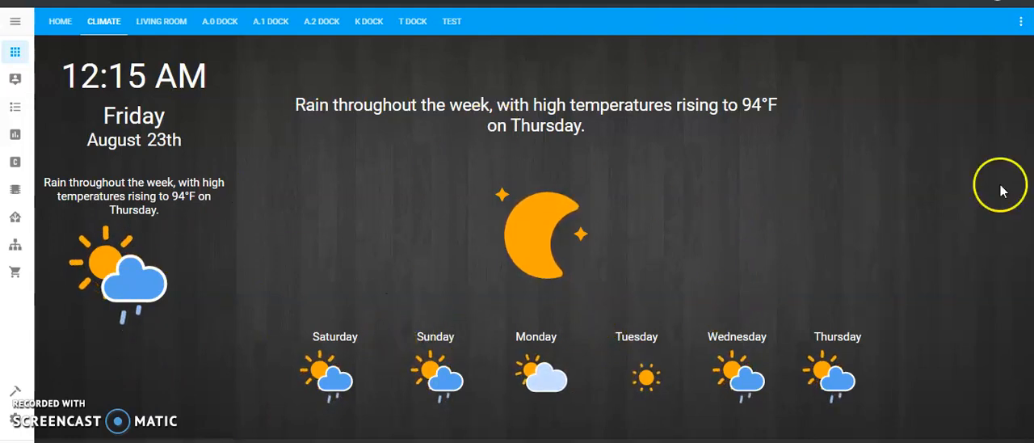
mouse_move(727, 113)
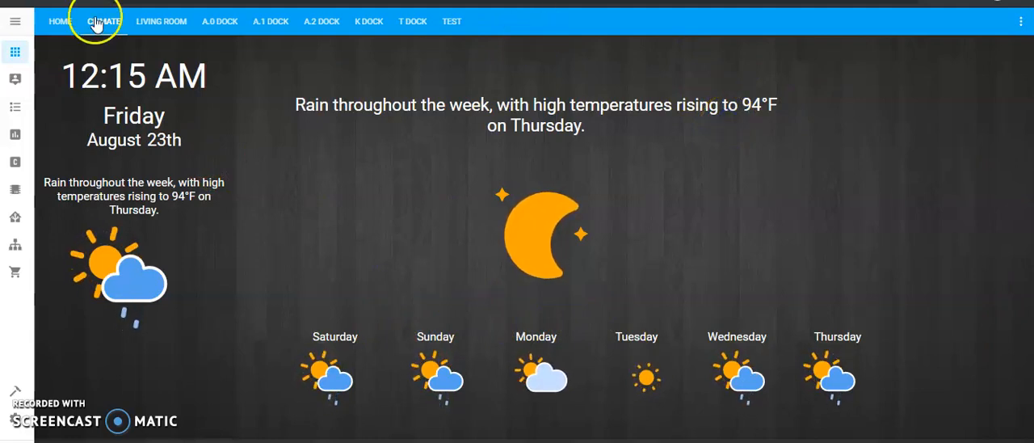
Show the Living Room view and cycle the media panel from TV to Sonos
left_click(162, 21)
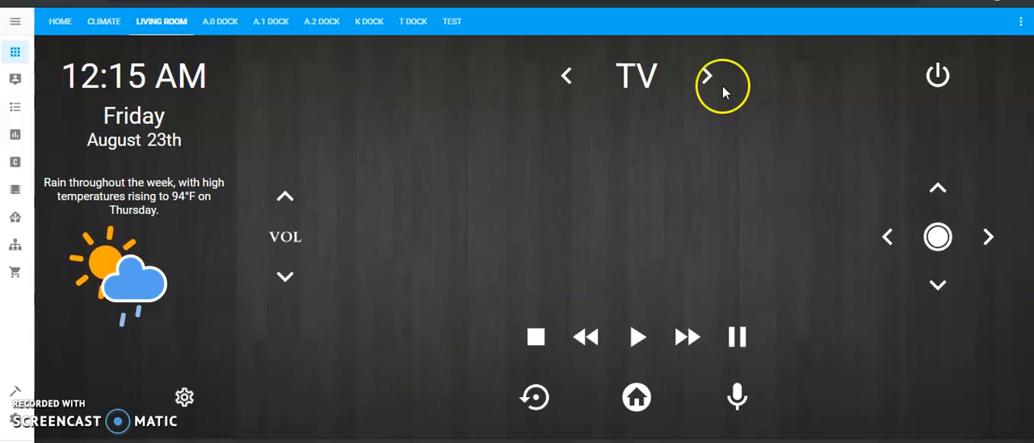
left_click(708, 75)
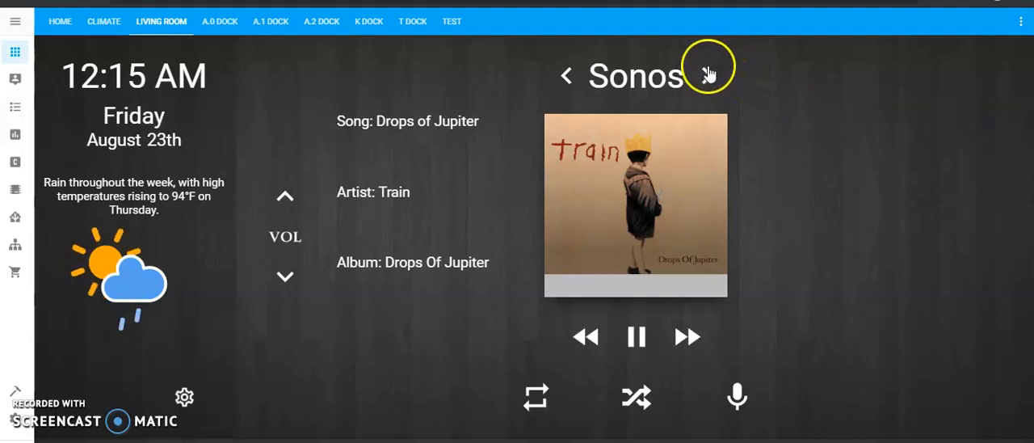
mouse_move(707, 73)
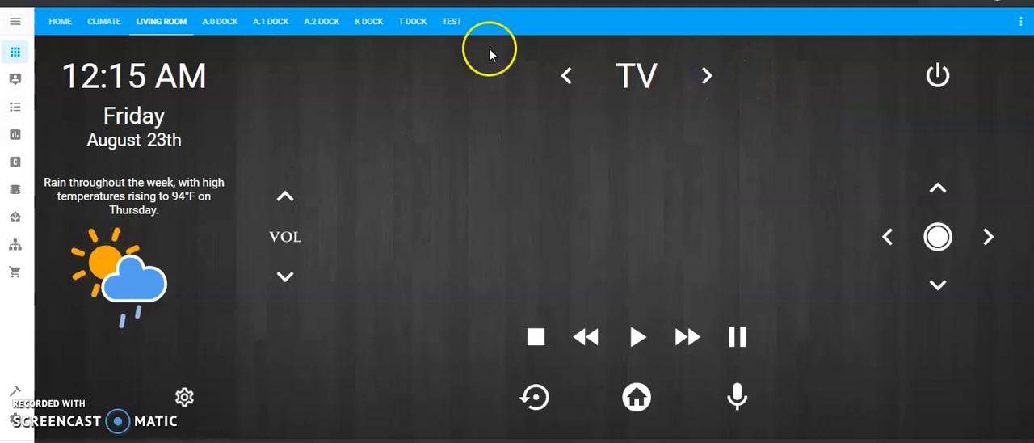
mouse_move(428, 300)
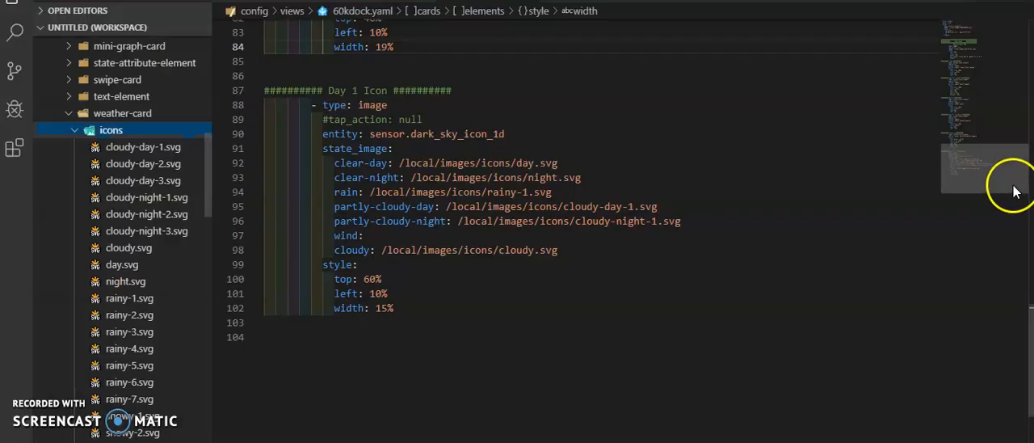
scroll("up", 3)
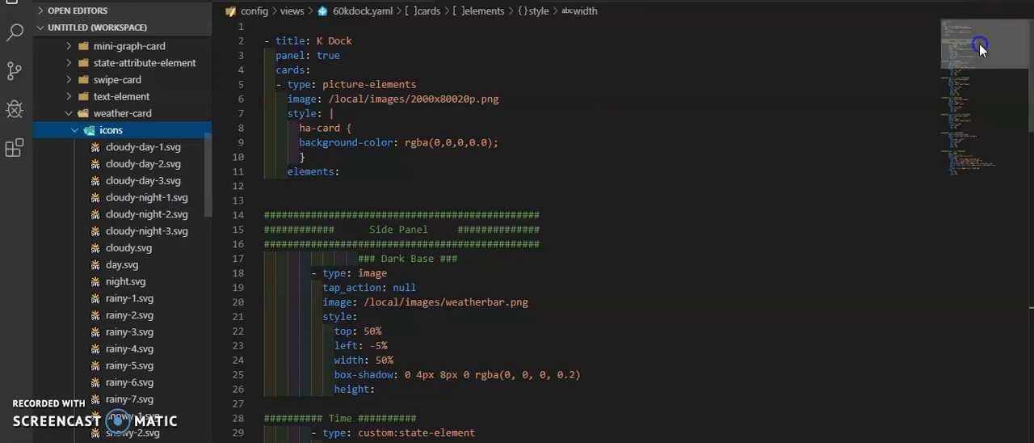
scroll("down", 3)
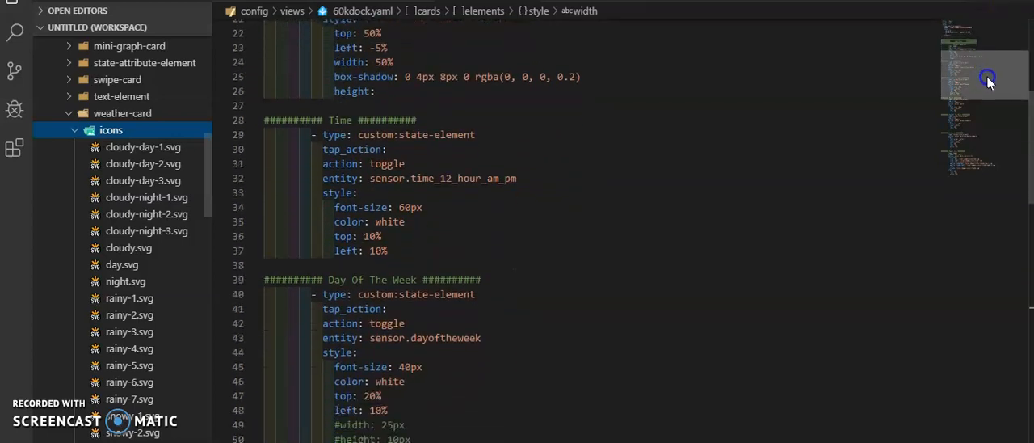
scroll("down", 3)
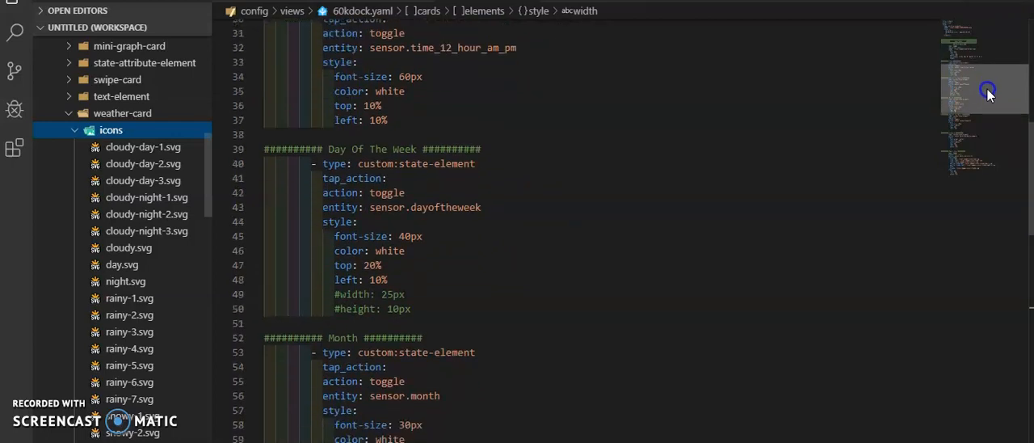
scroll("down", 3)
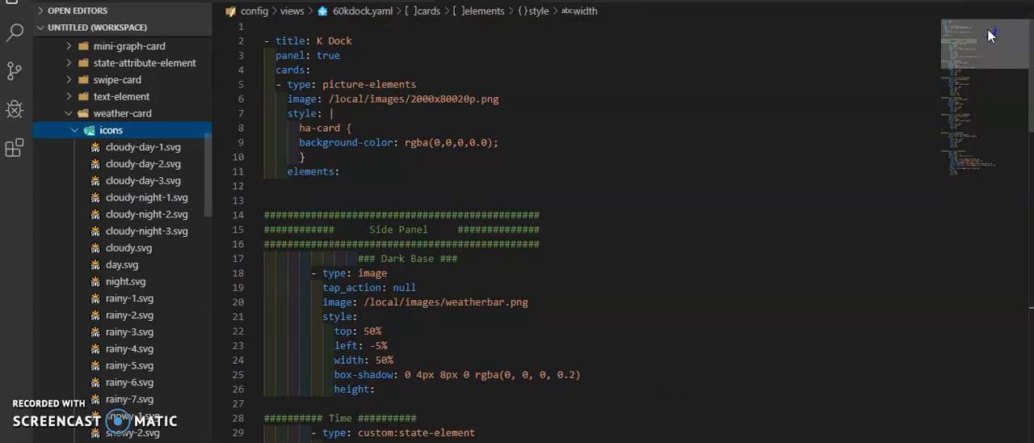
scroll("down", 3)
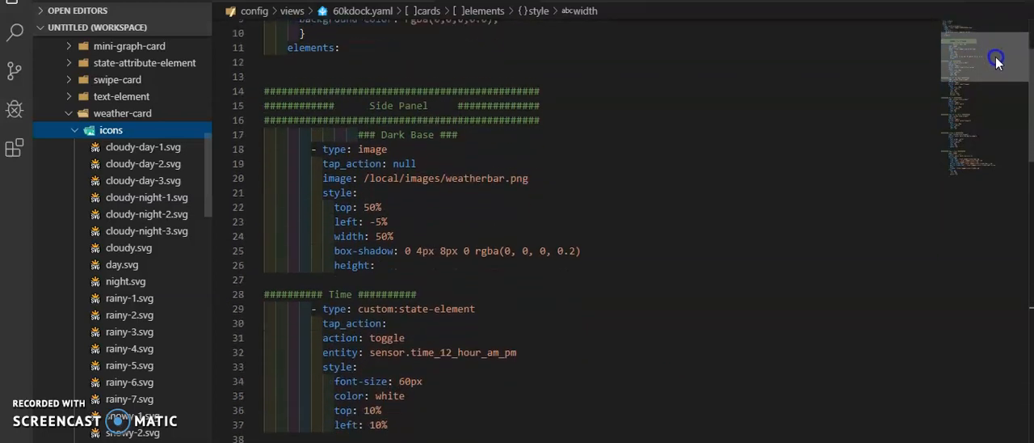
scroll("down", 3)
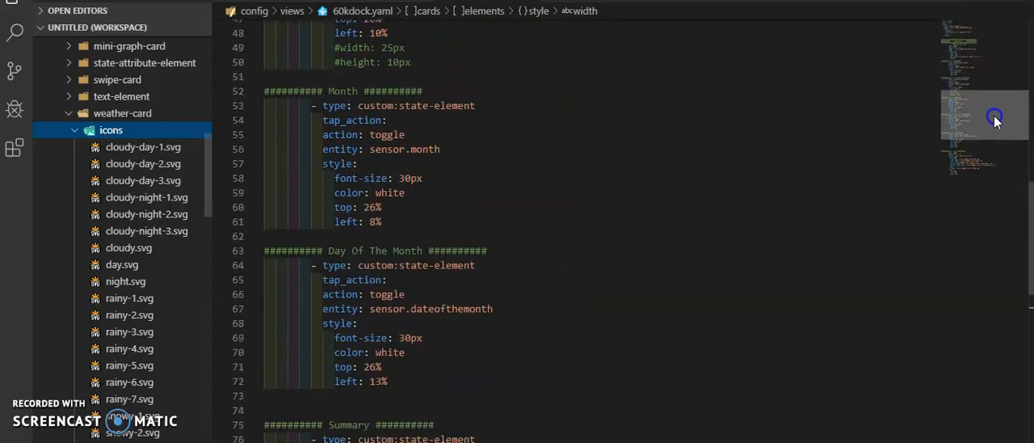
scroll("down", 3)
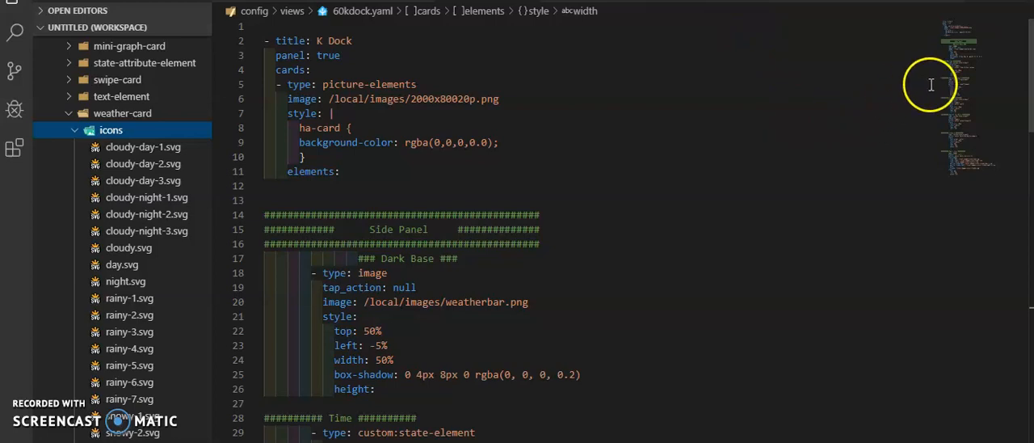
mouse_move(730, 158)
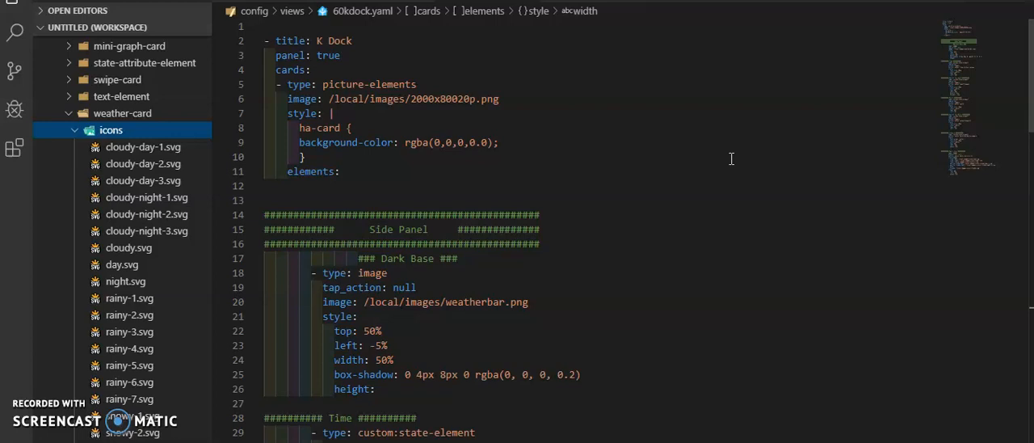
mouse_move(580, 102)
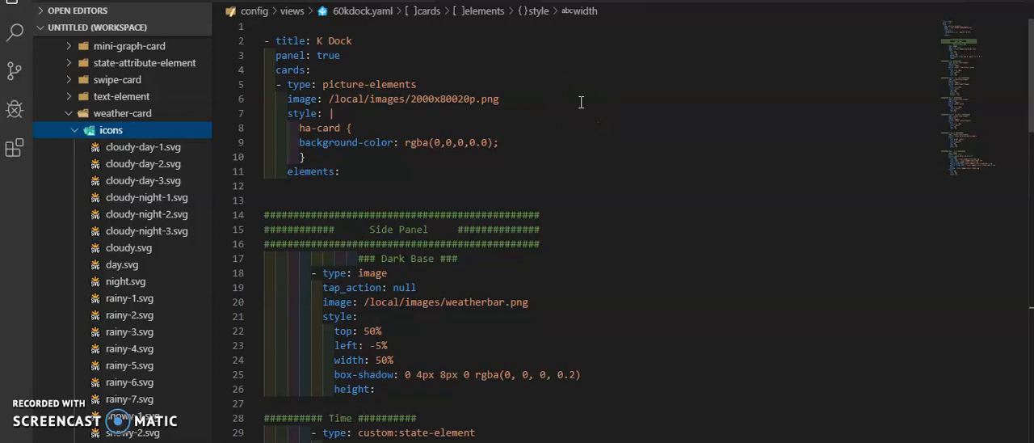
left_click(126, 245)
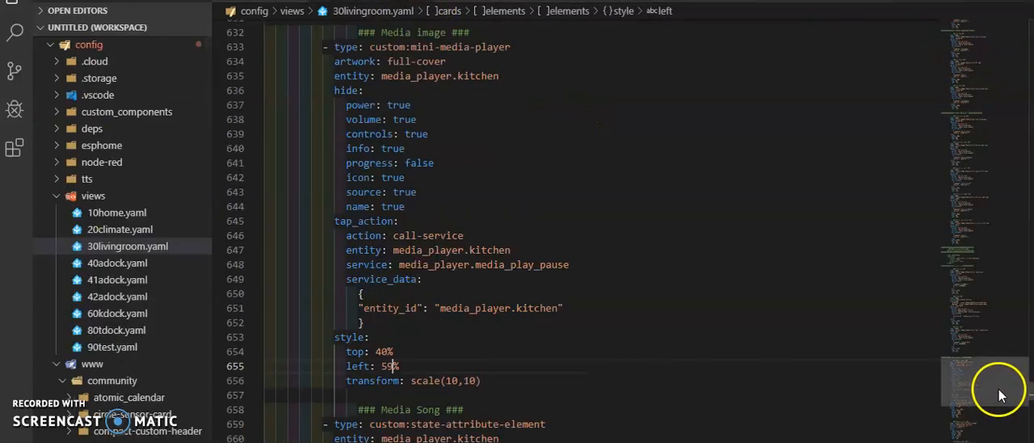
Scroll through 30livingroom.yaml to its end, then return to the Home Assistant Living Room view
scroll("down", 3)
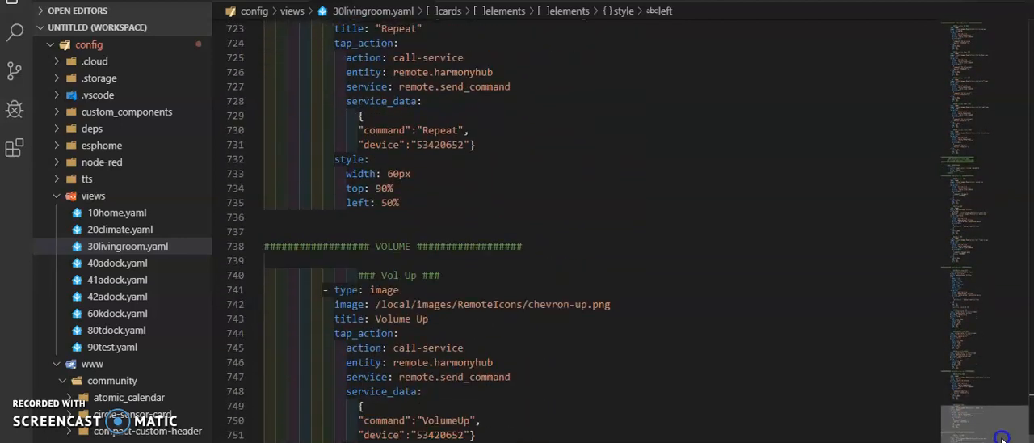
scroll("down", 3)
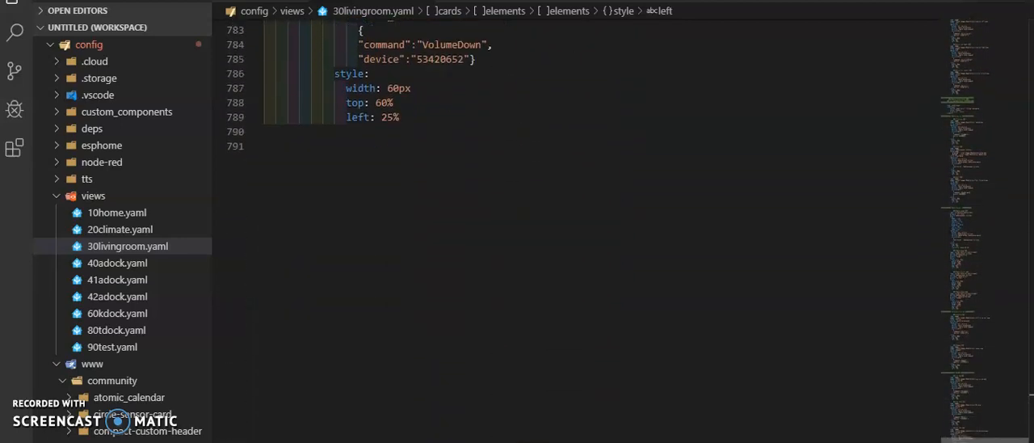
mouse_move(265, 129)
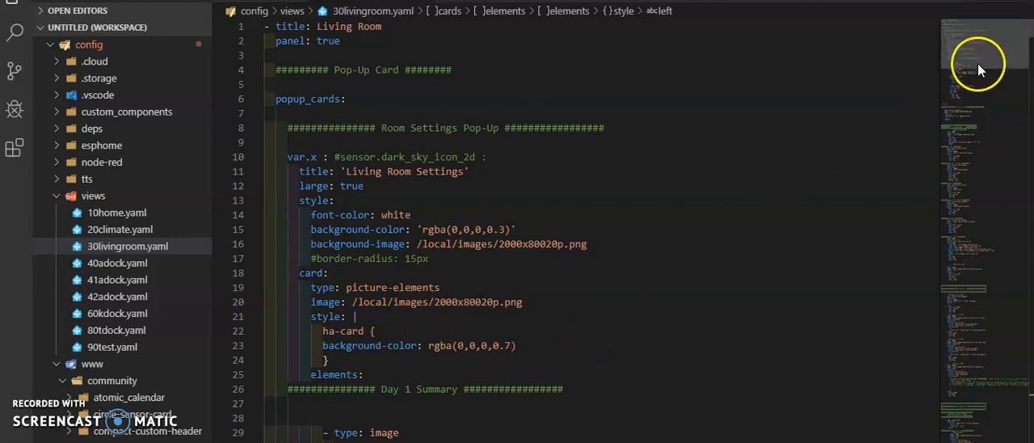
scroll("down", 3)
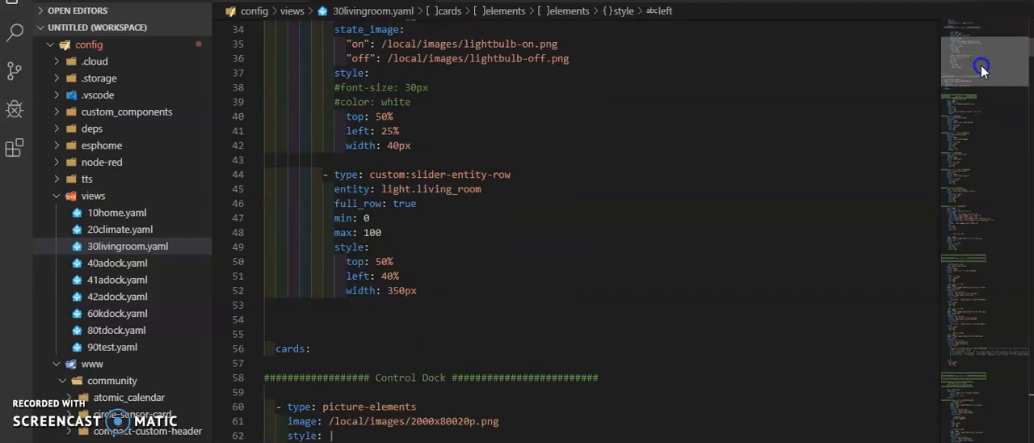
scroll("up", 3)
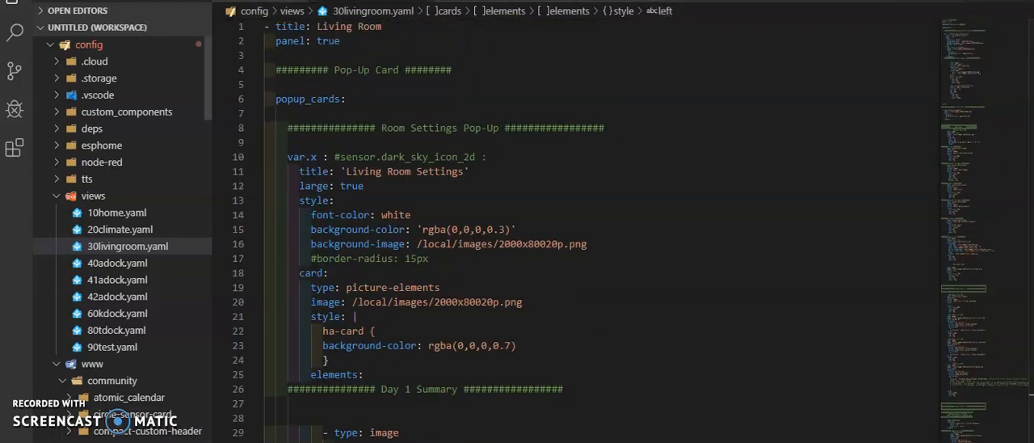
left_click(162, 21)
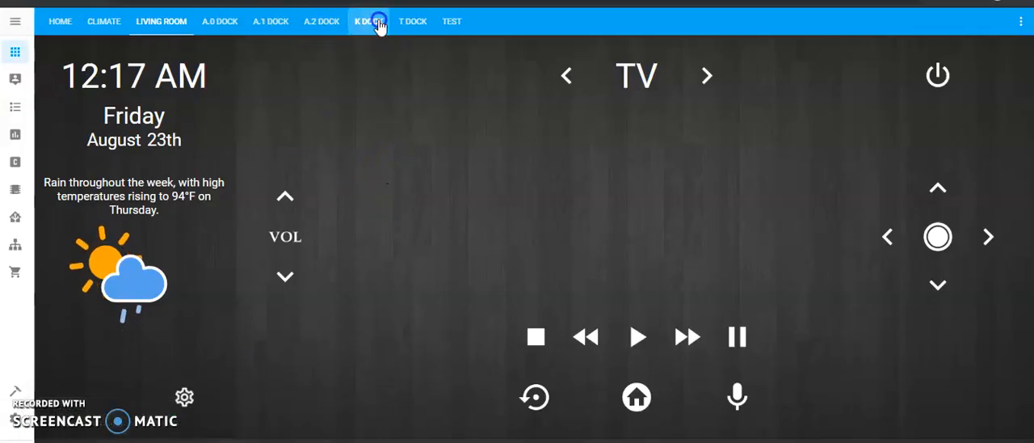
View the K Dock side panel, return to Living Room and switch the media panel to Sonos
left_click(368, 21)
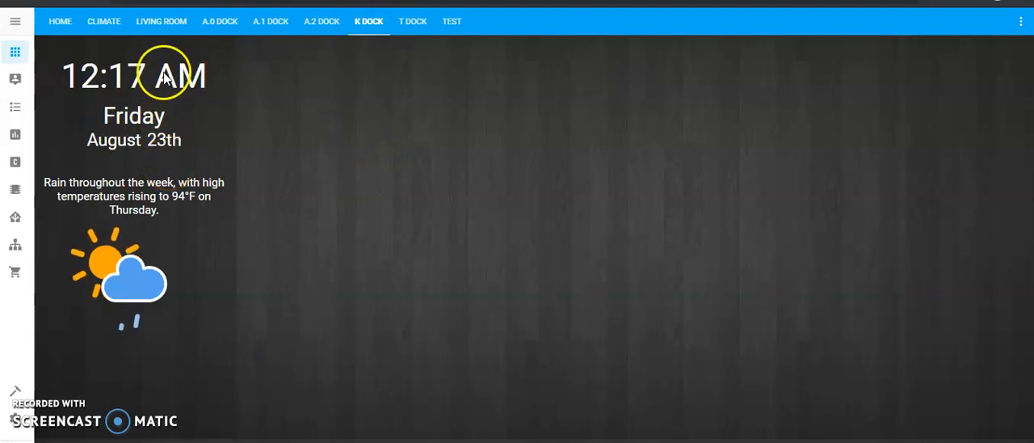
mouse_move(349, 291)
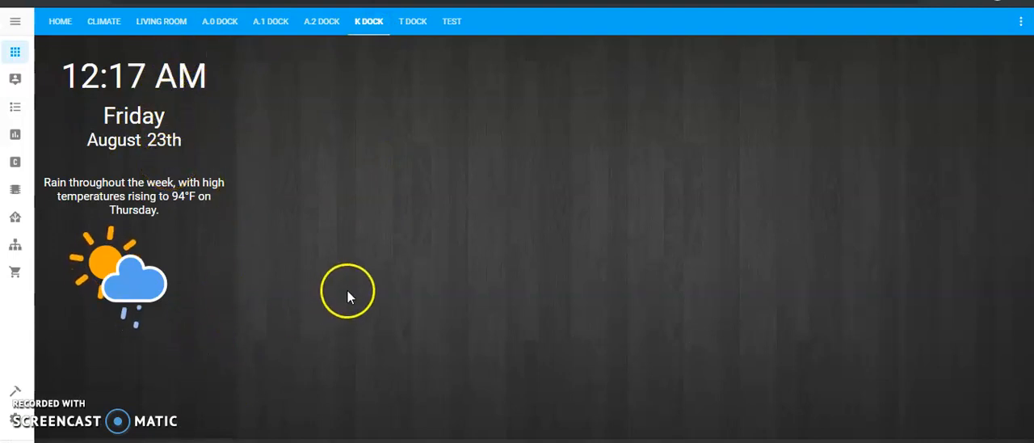
mouse_move(262, 370)
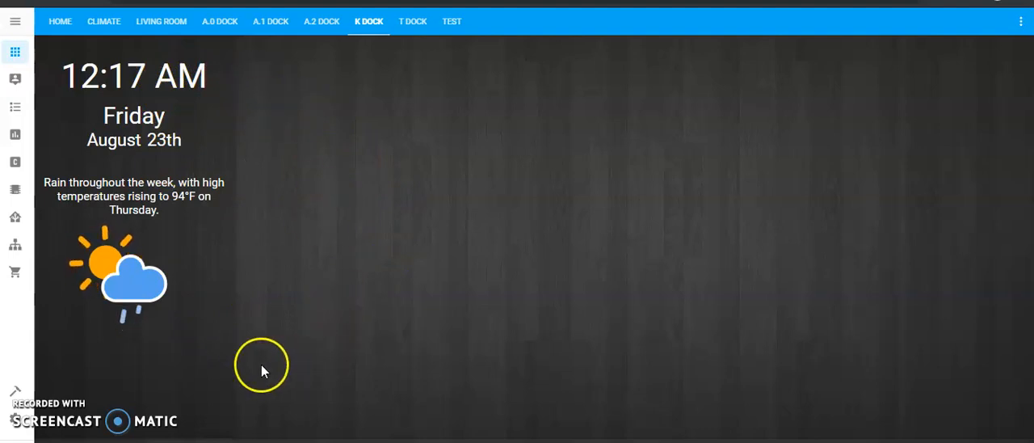
mouse_move(216, 356)
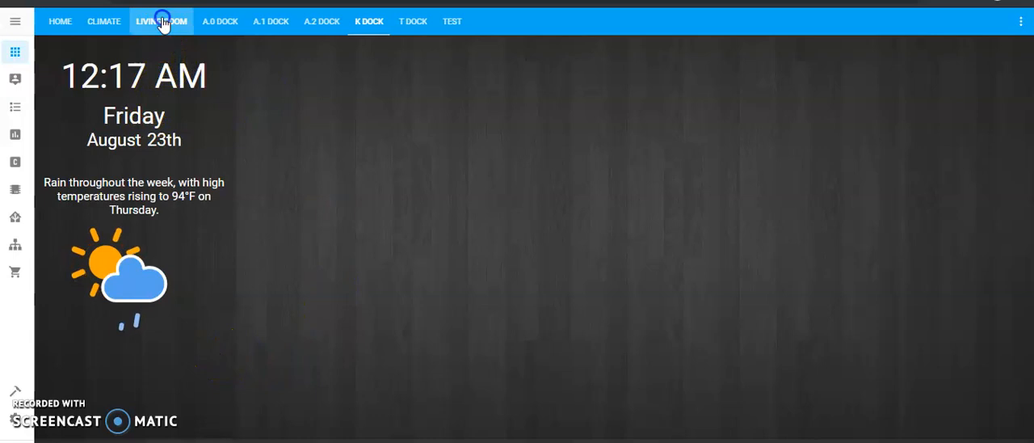
left_click(161, 21)
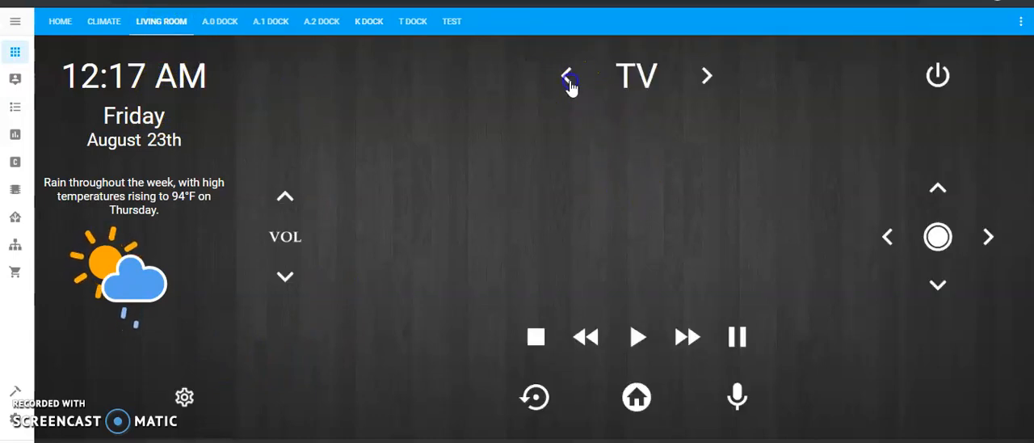
left_click(565, 74)
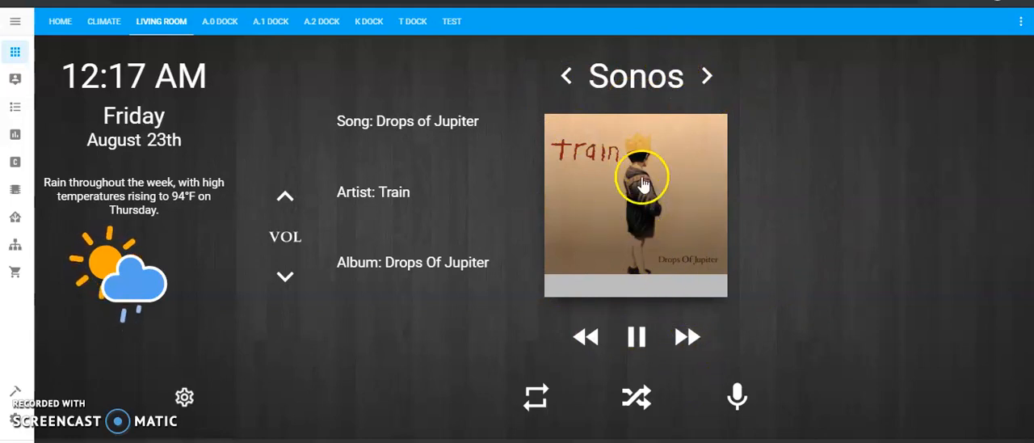
mouse_move(629, 226)
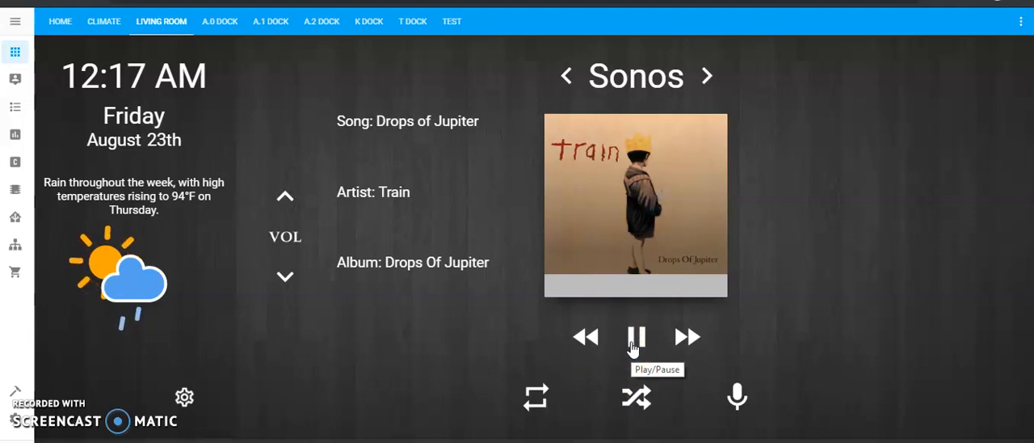
Pause Drops of Jupiter on Sonos and bring up the Facebook notifications
left_click(637, 336)
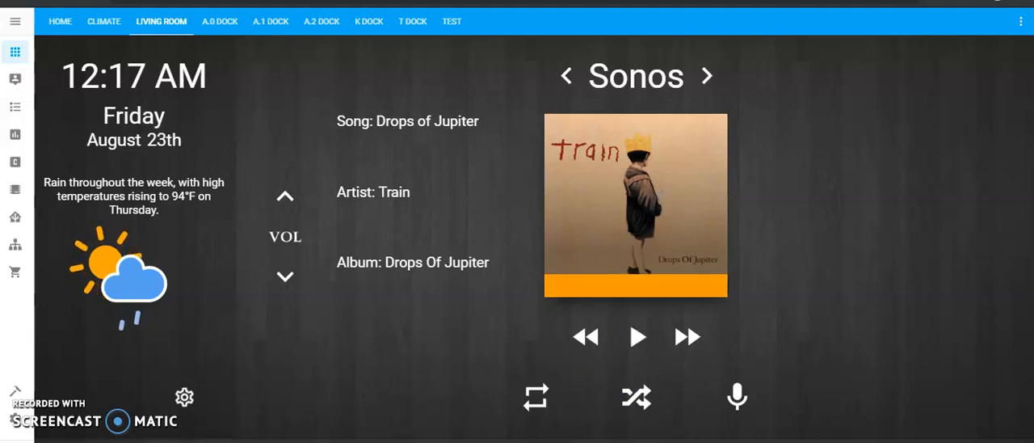
left_click(743, 23)
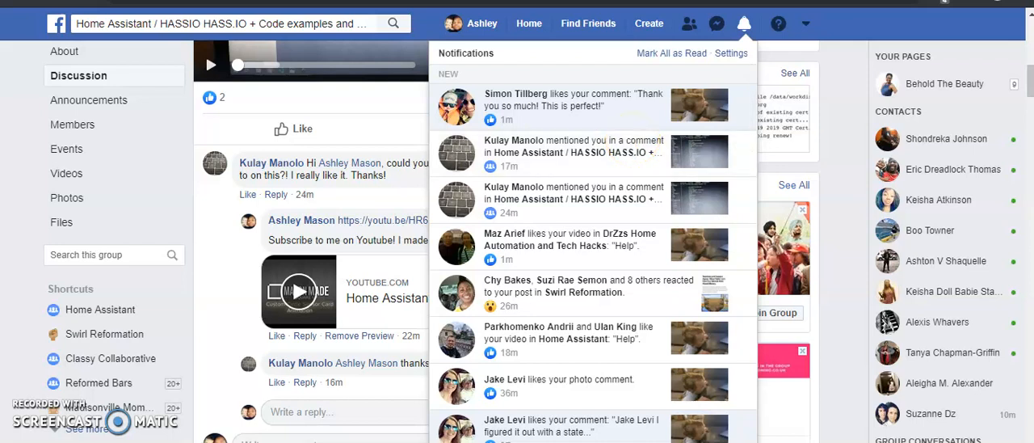
Close the Facebook notifications list over the Home Assistant group thread
left_click(743, 23)
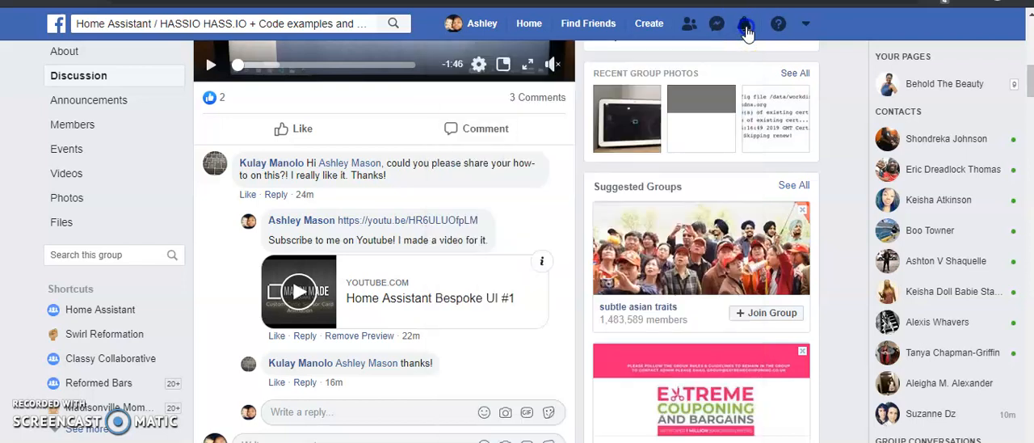